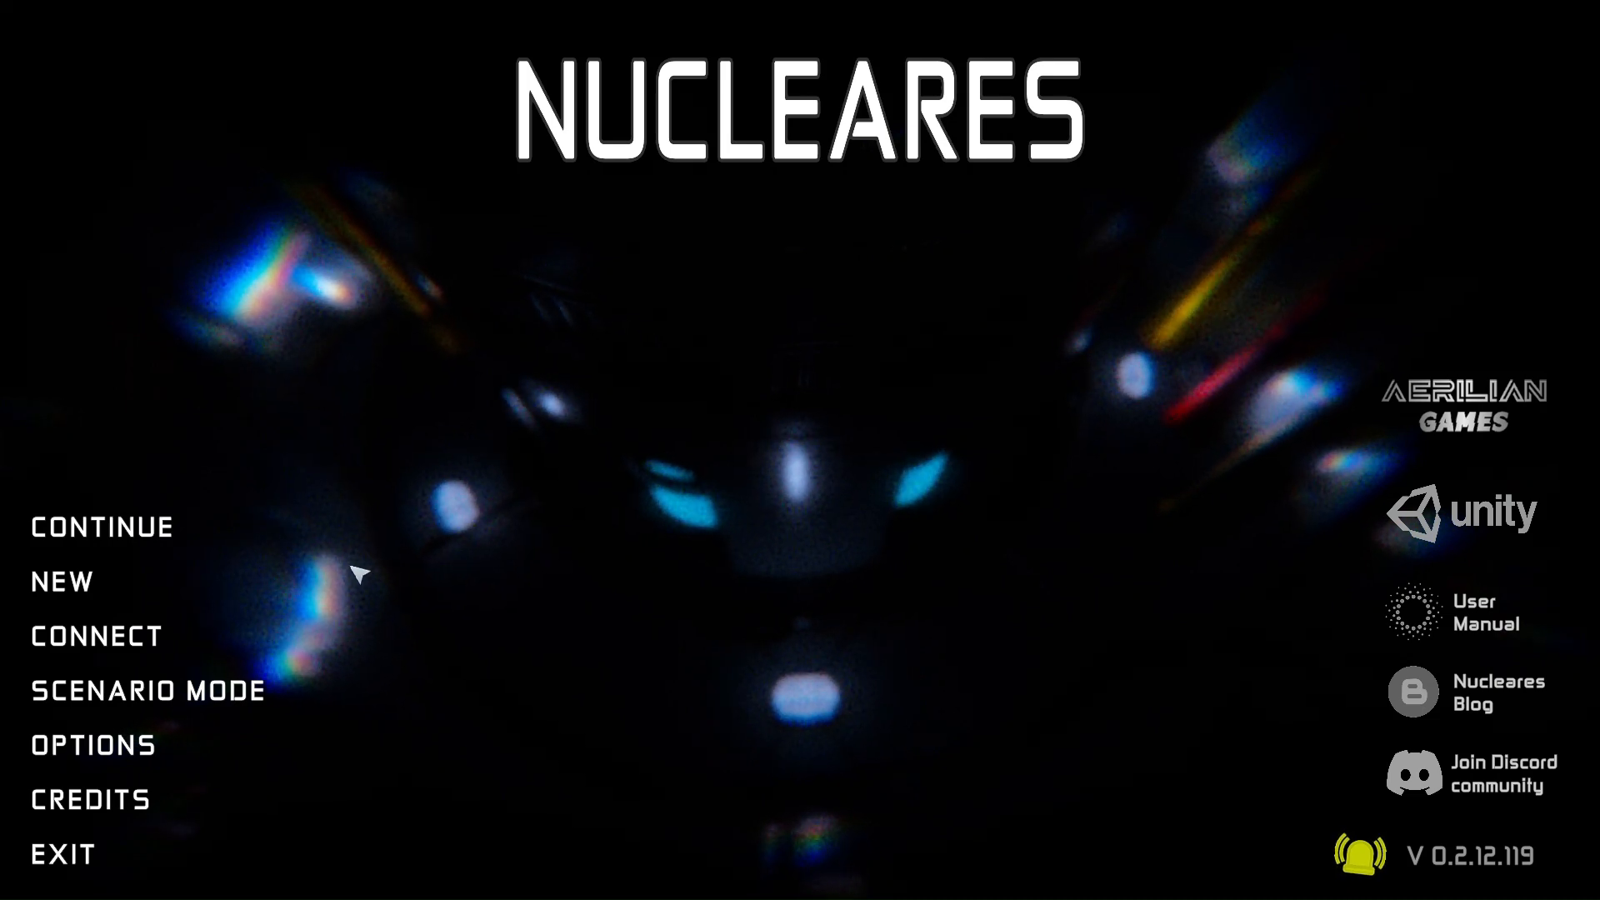
# Start a new game from the main menu with Normal difficulty accepted
pyautogui.click(60, 580)
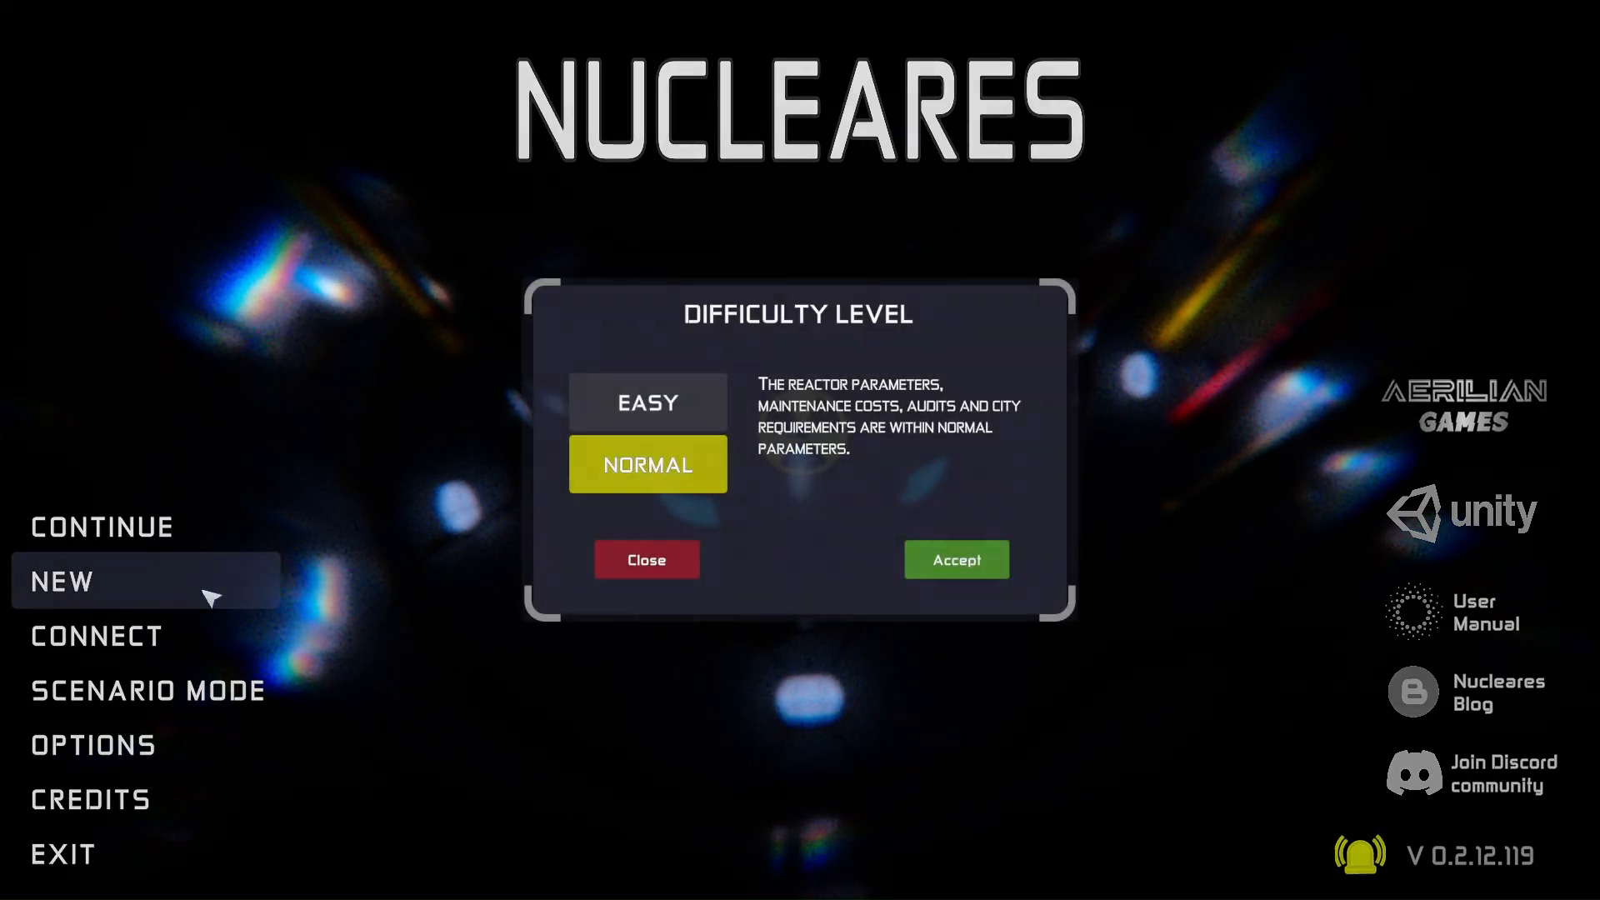
pyautogui.click(954, 560)
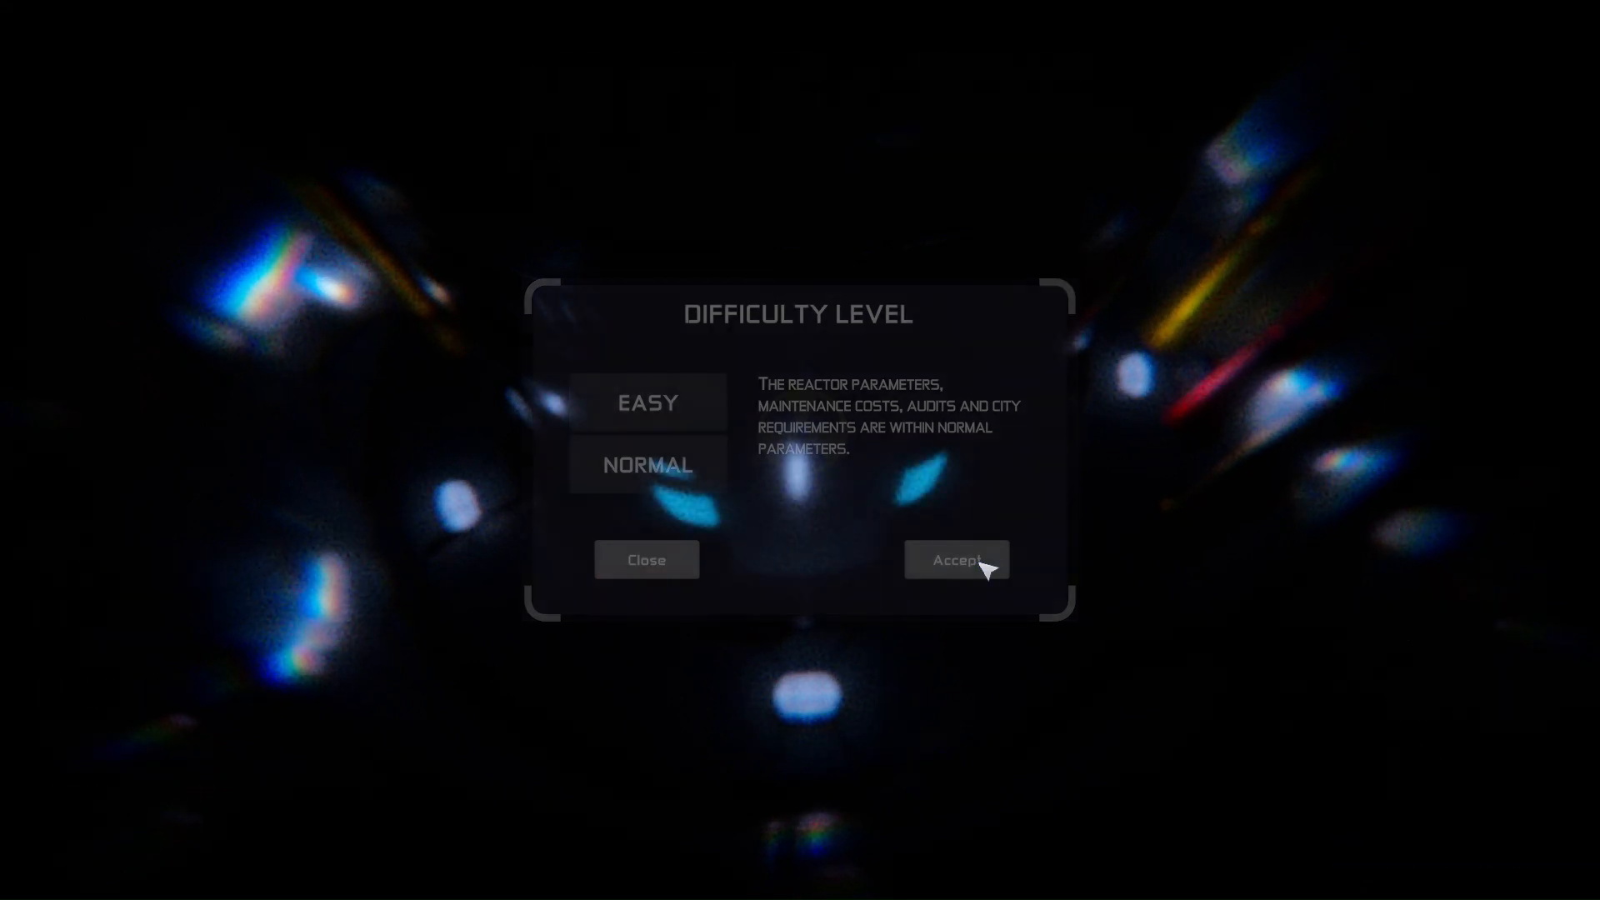
pyautogui.click(955, 560)
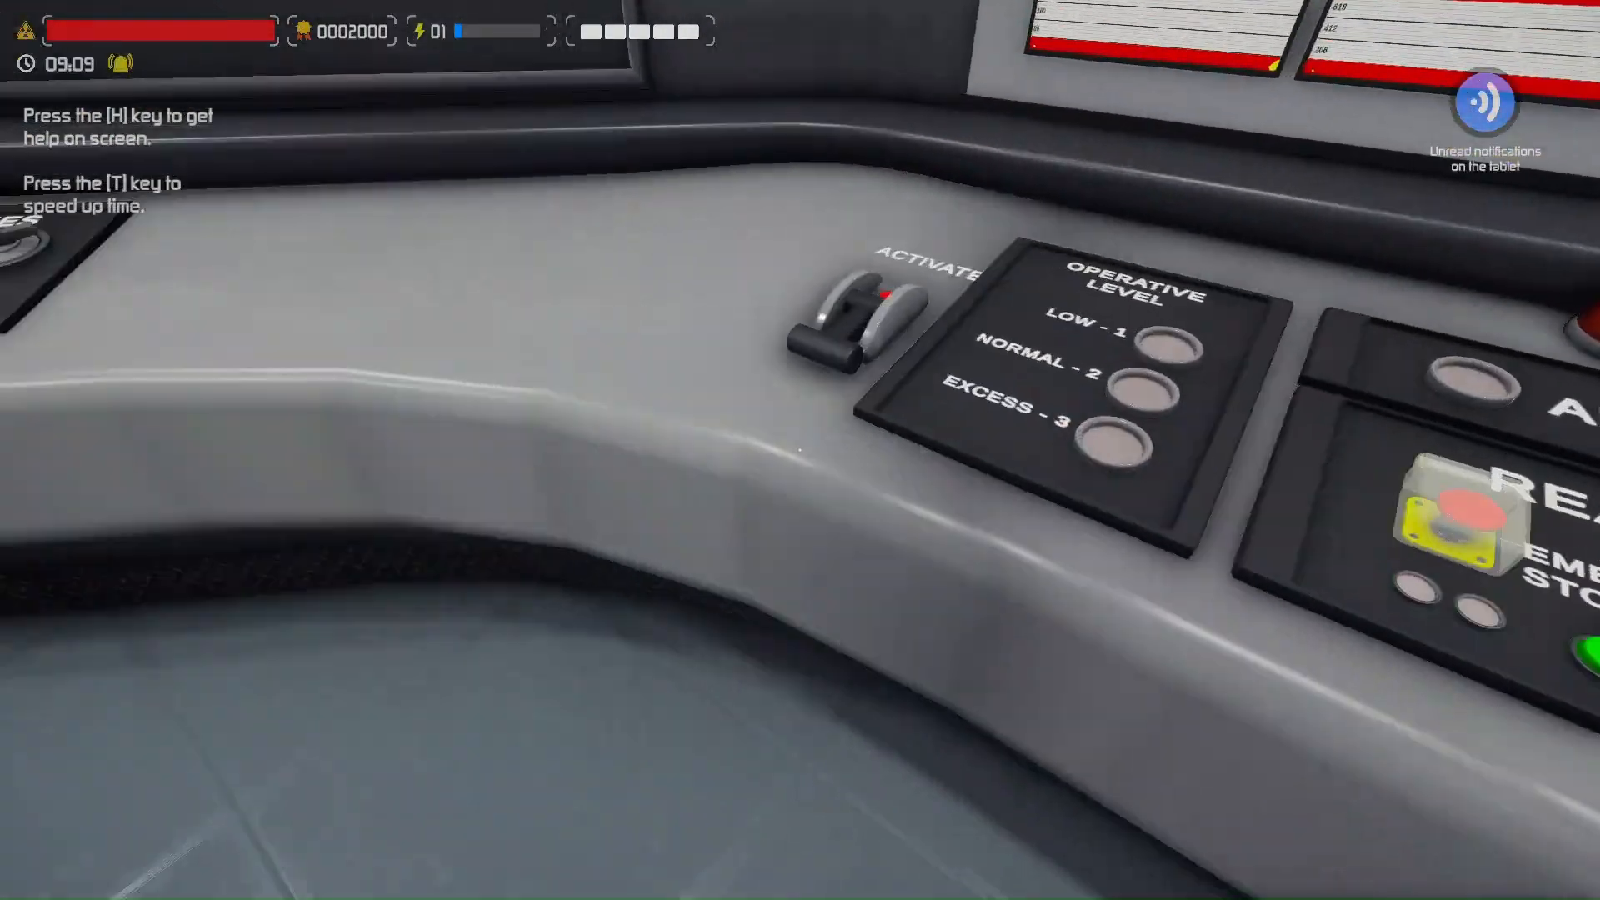
# Bring up the operations center tablet after the control room loads
pyautogui.click(866, 317)
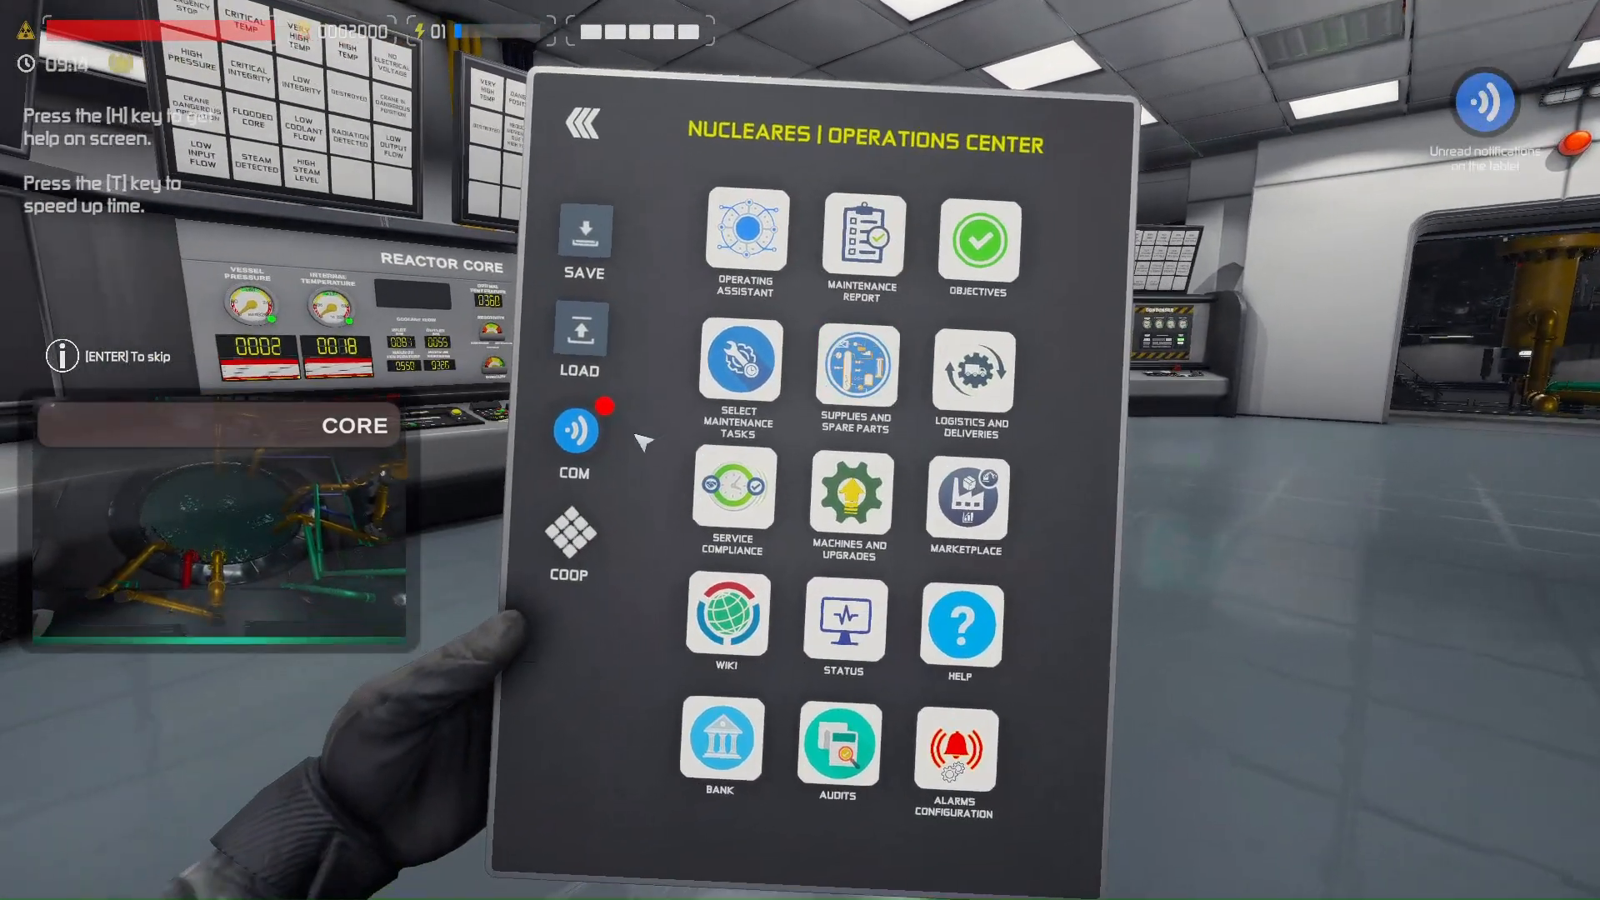
# Put away the operations center tablet and return to the control room
pyautogui.click(572, 430)
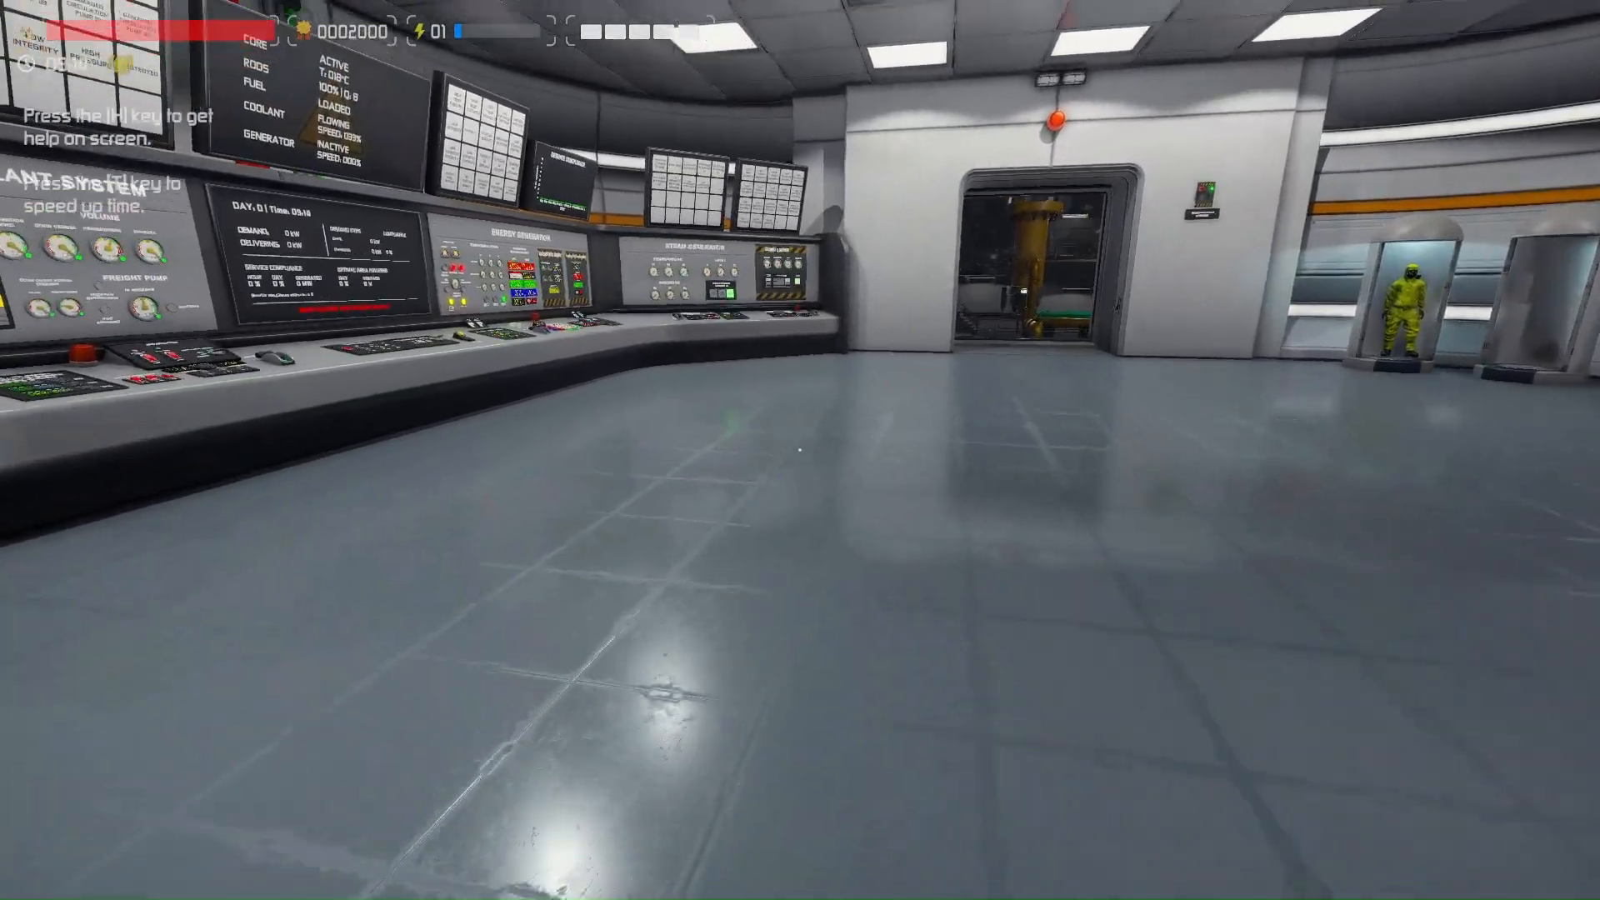
pyautogui.moveTo(800, 450)
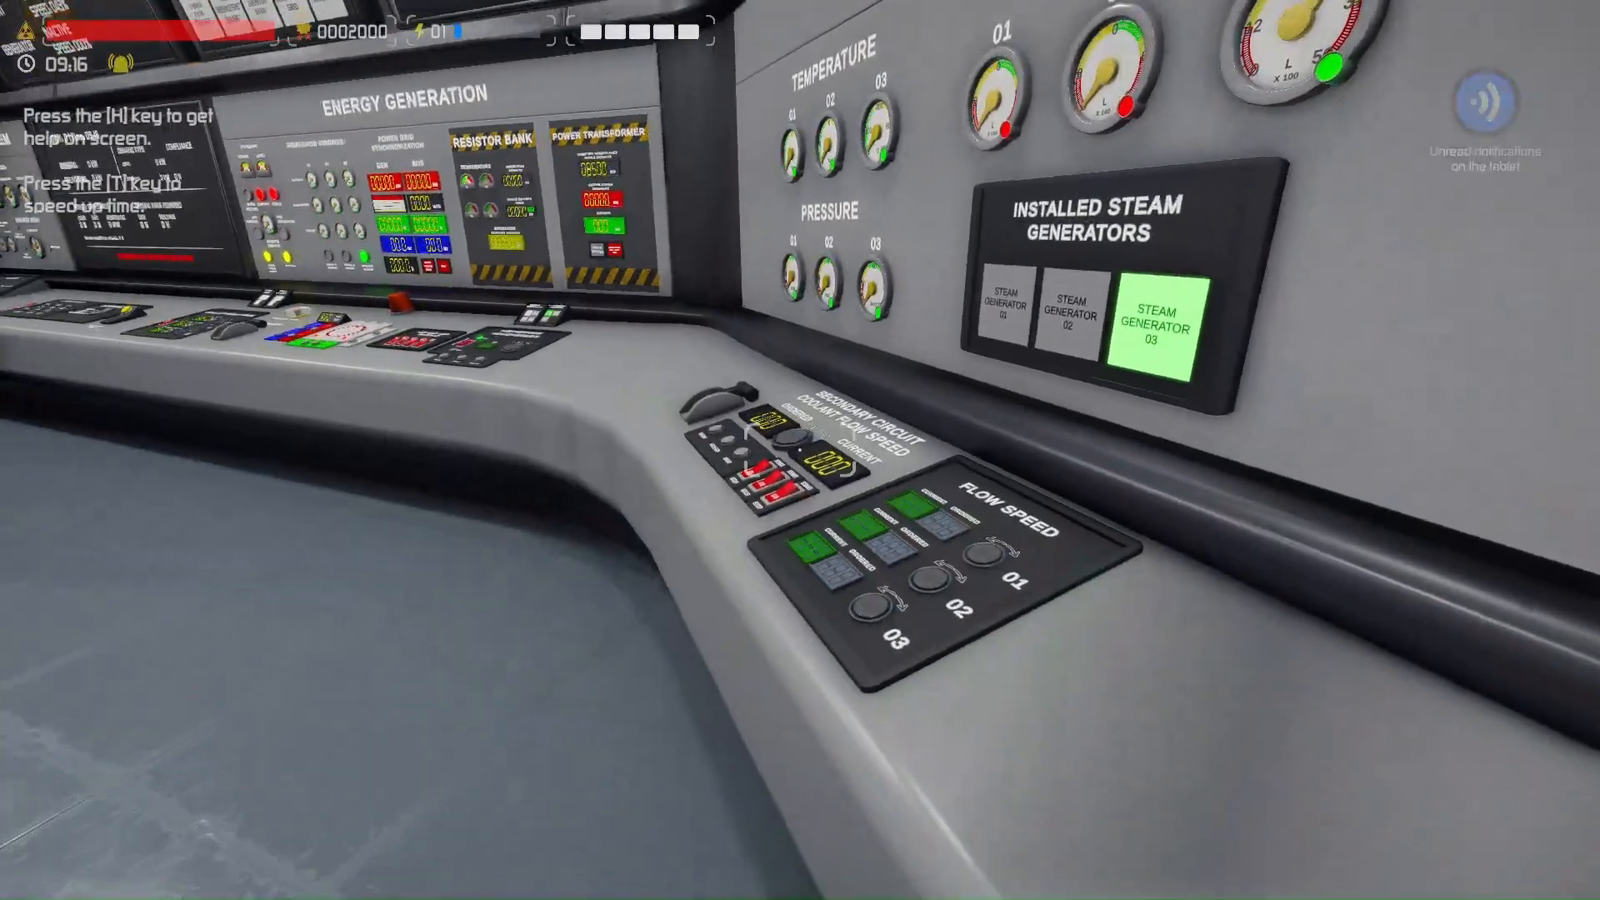
pyautogui.moveTo(800, 450)
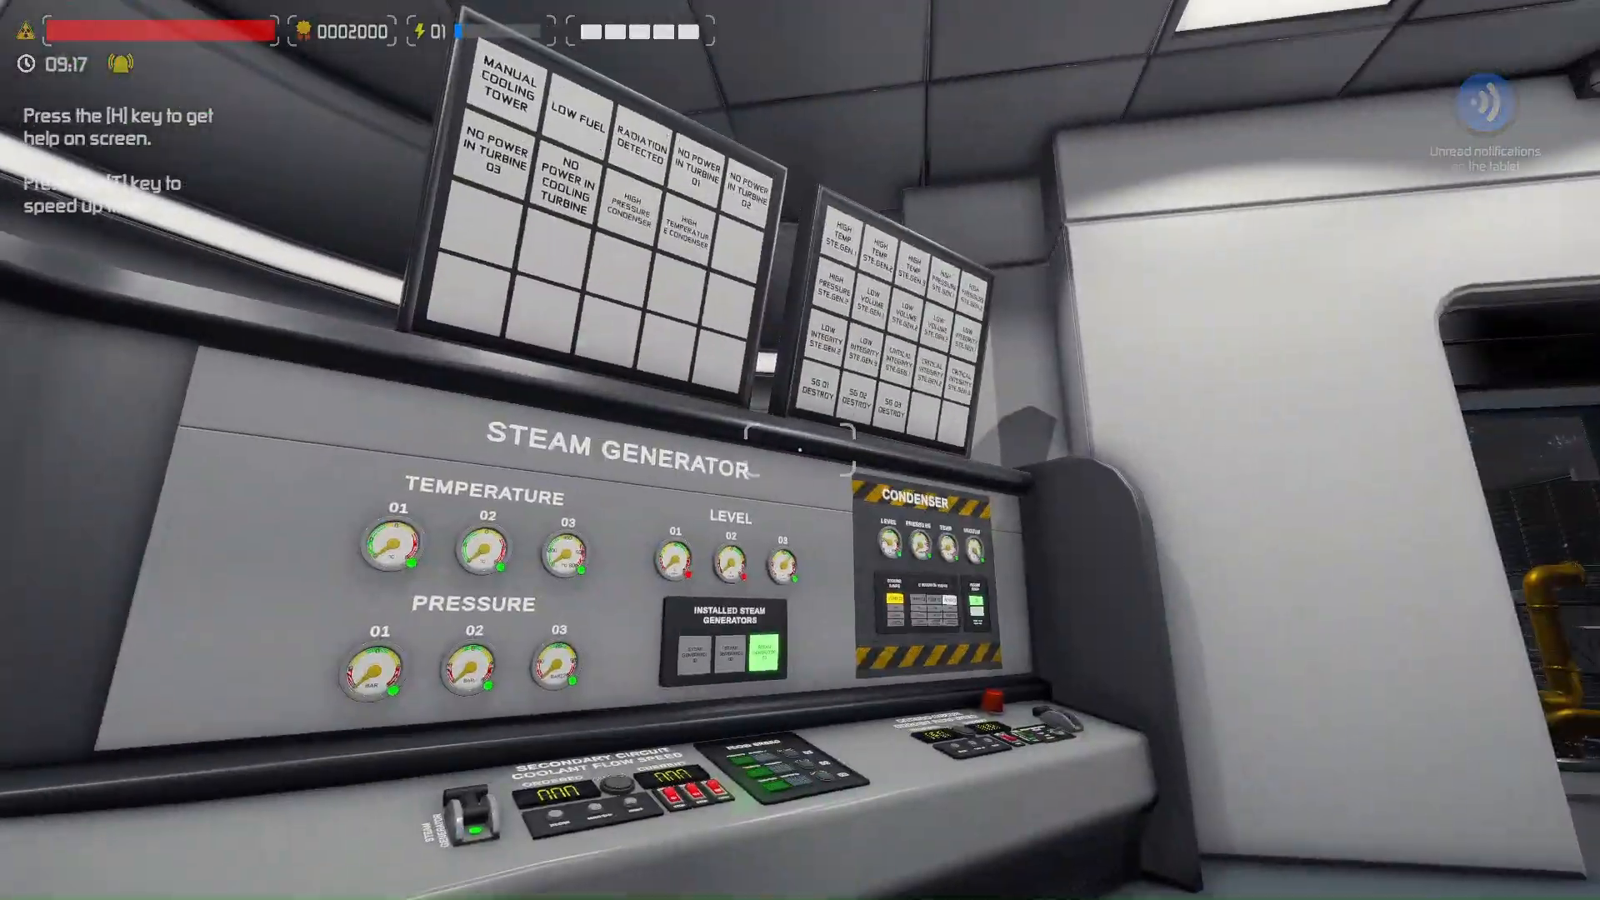
pyautogui.moveTo(800, 450)
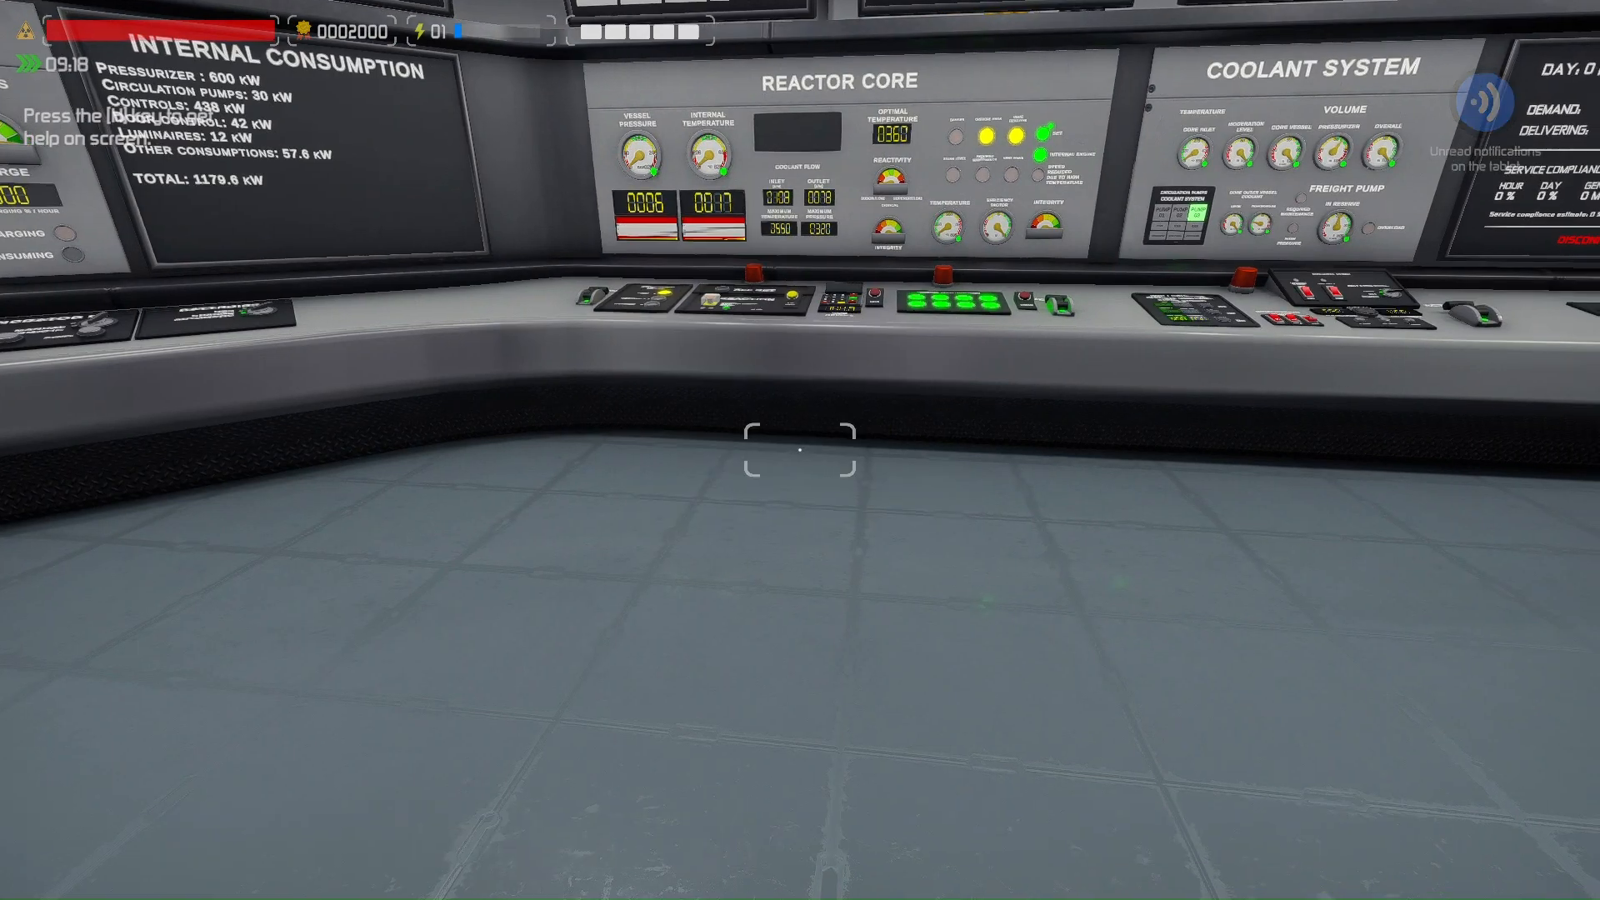
pyautogui.moveTo(800, 450)
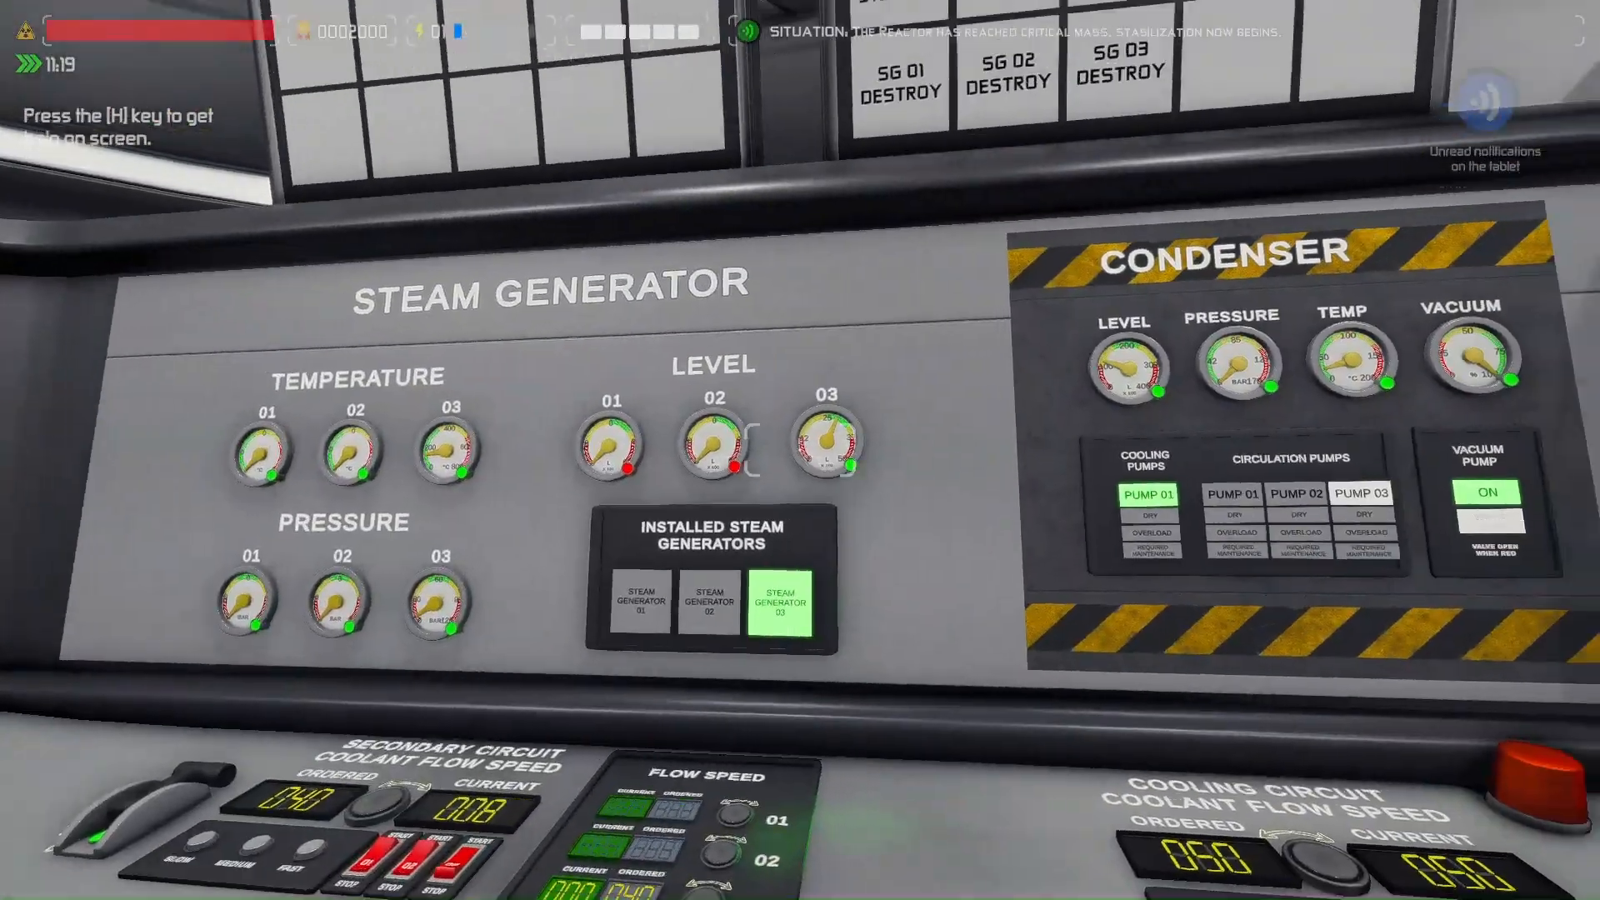
pyautogui.moveTo(827, 453)
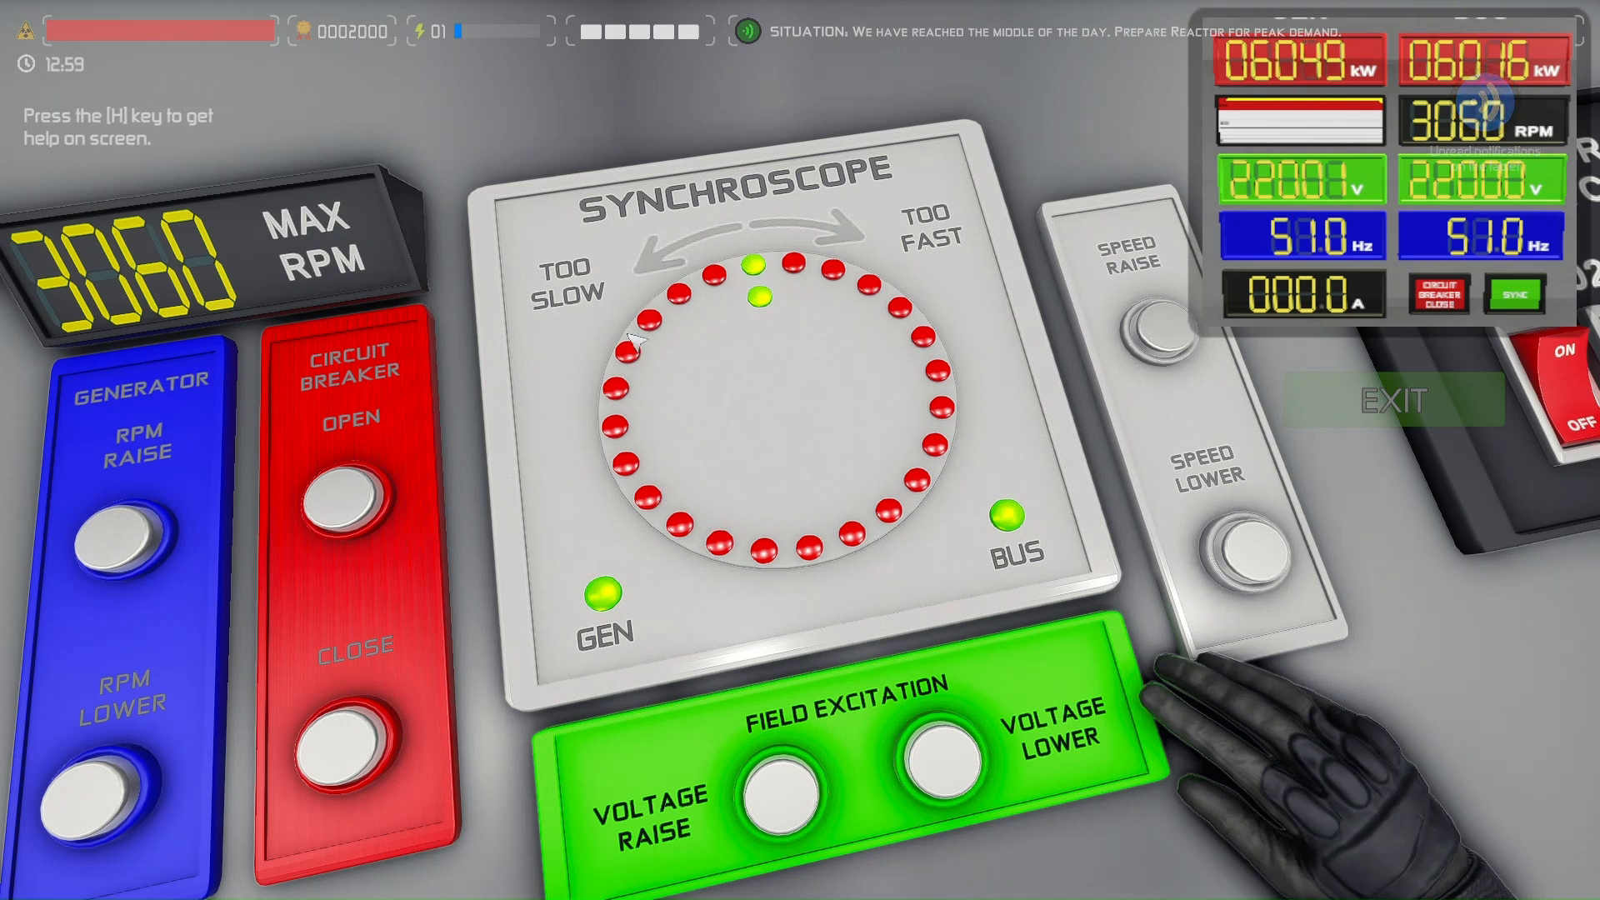
pyautogui.moveTo(418, 674)
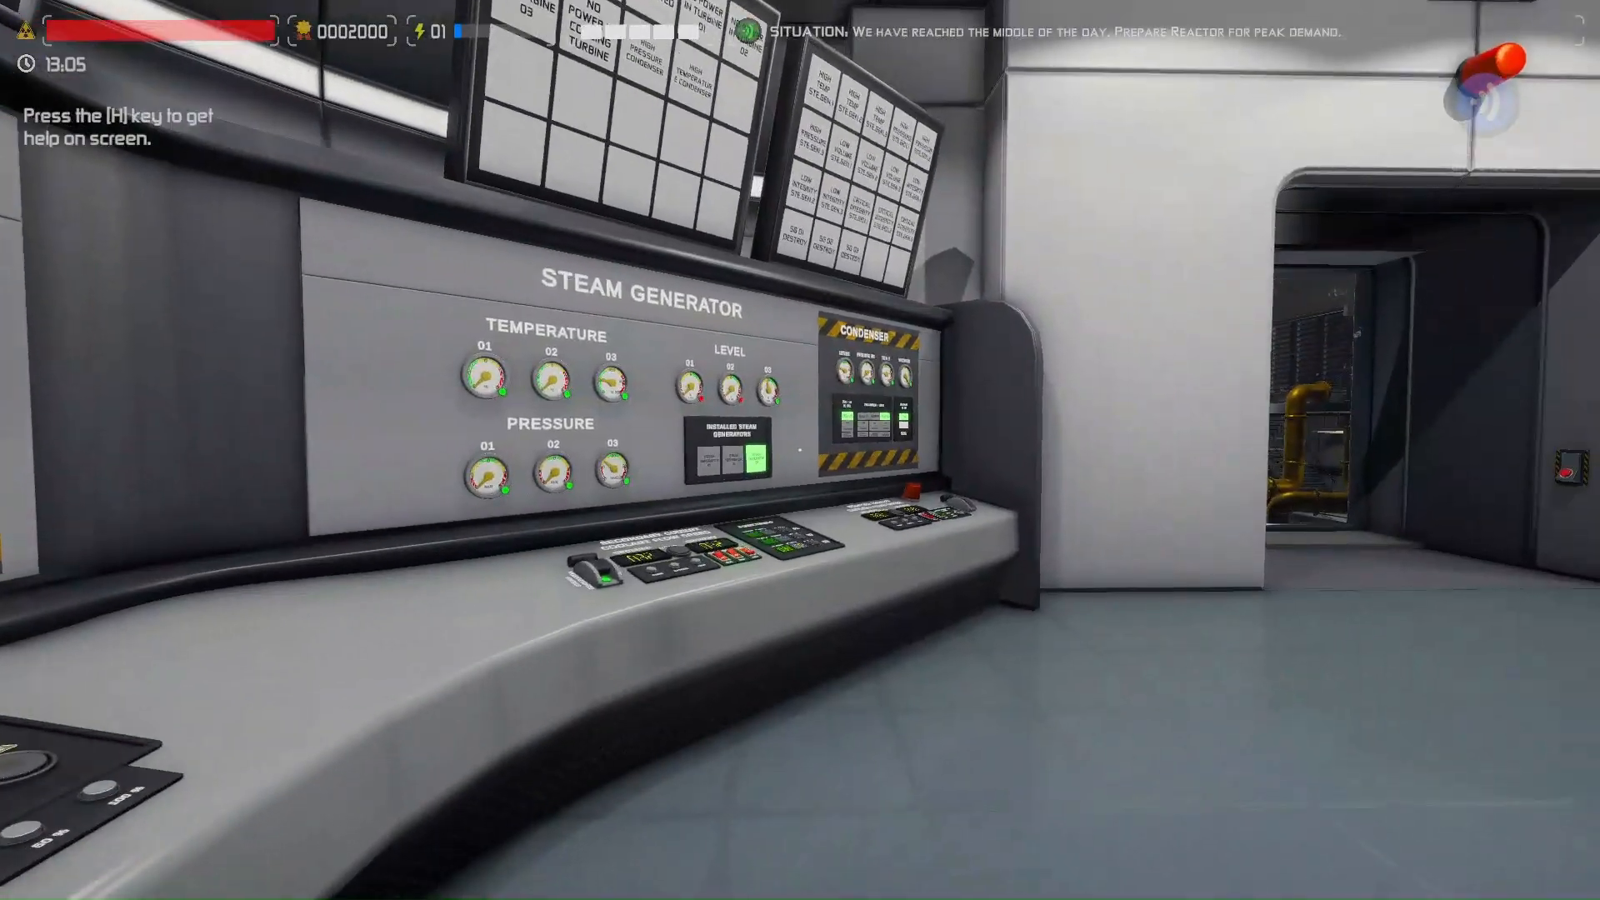
pyautogui.press('shift')
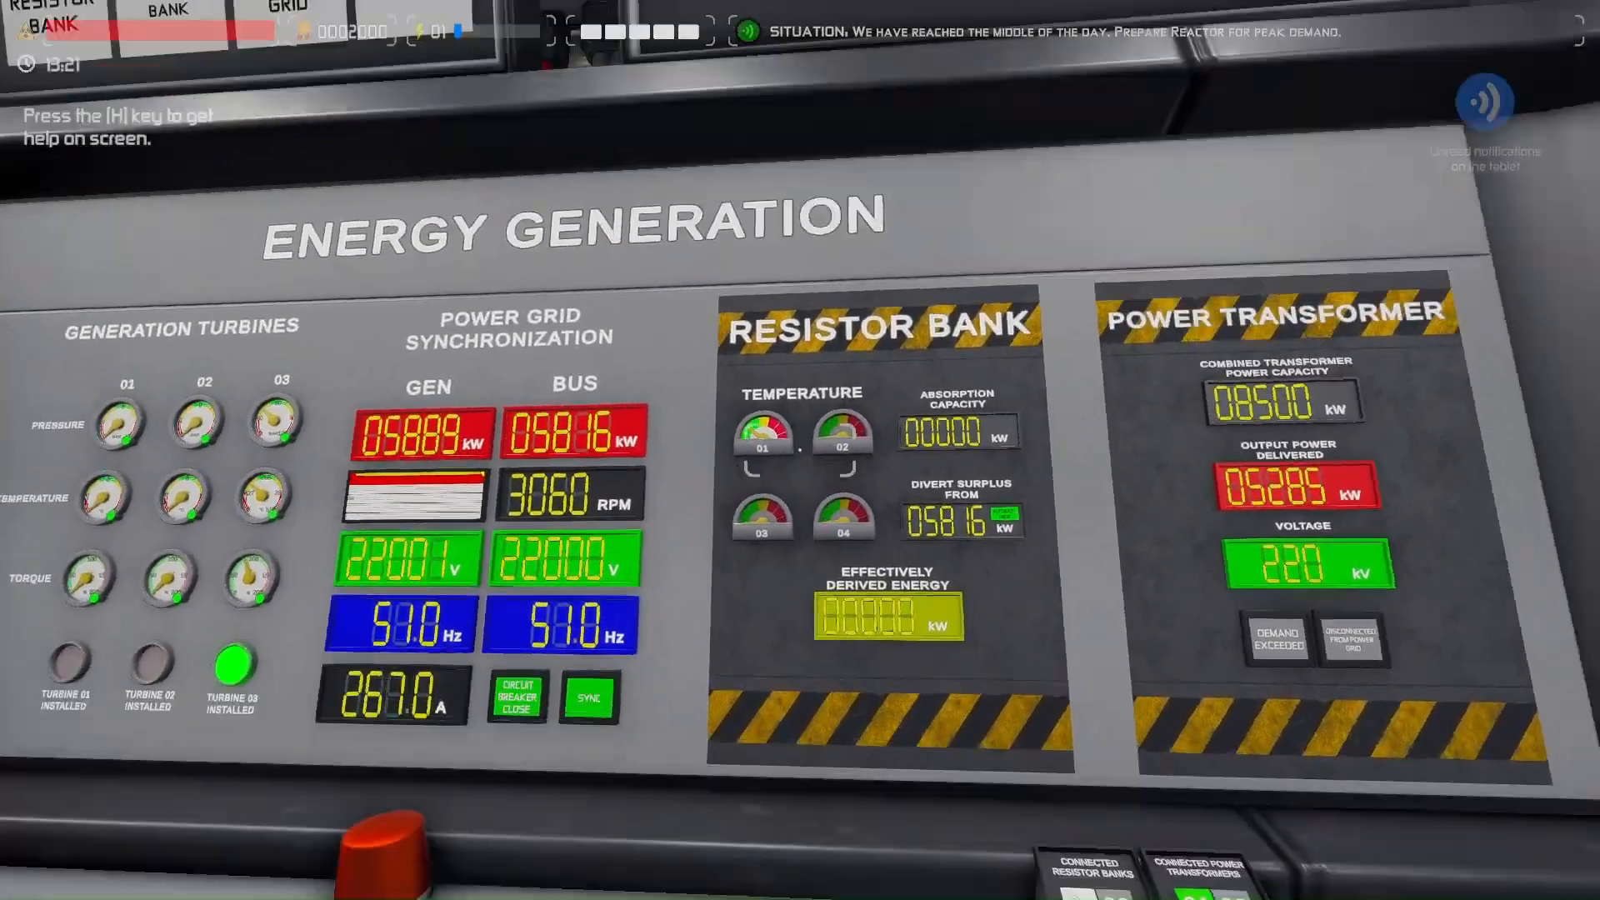
pyautogui.moveTo(800, 449)
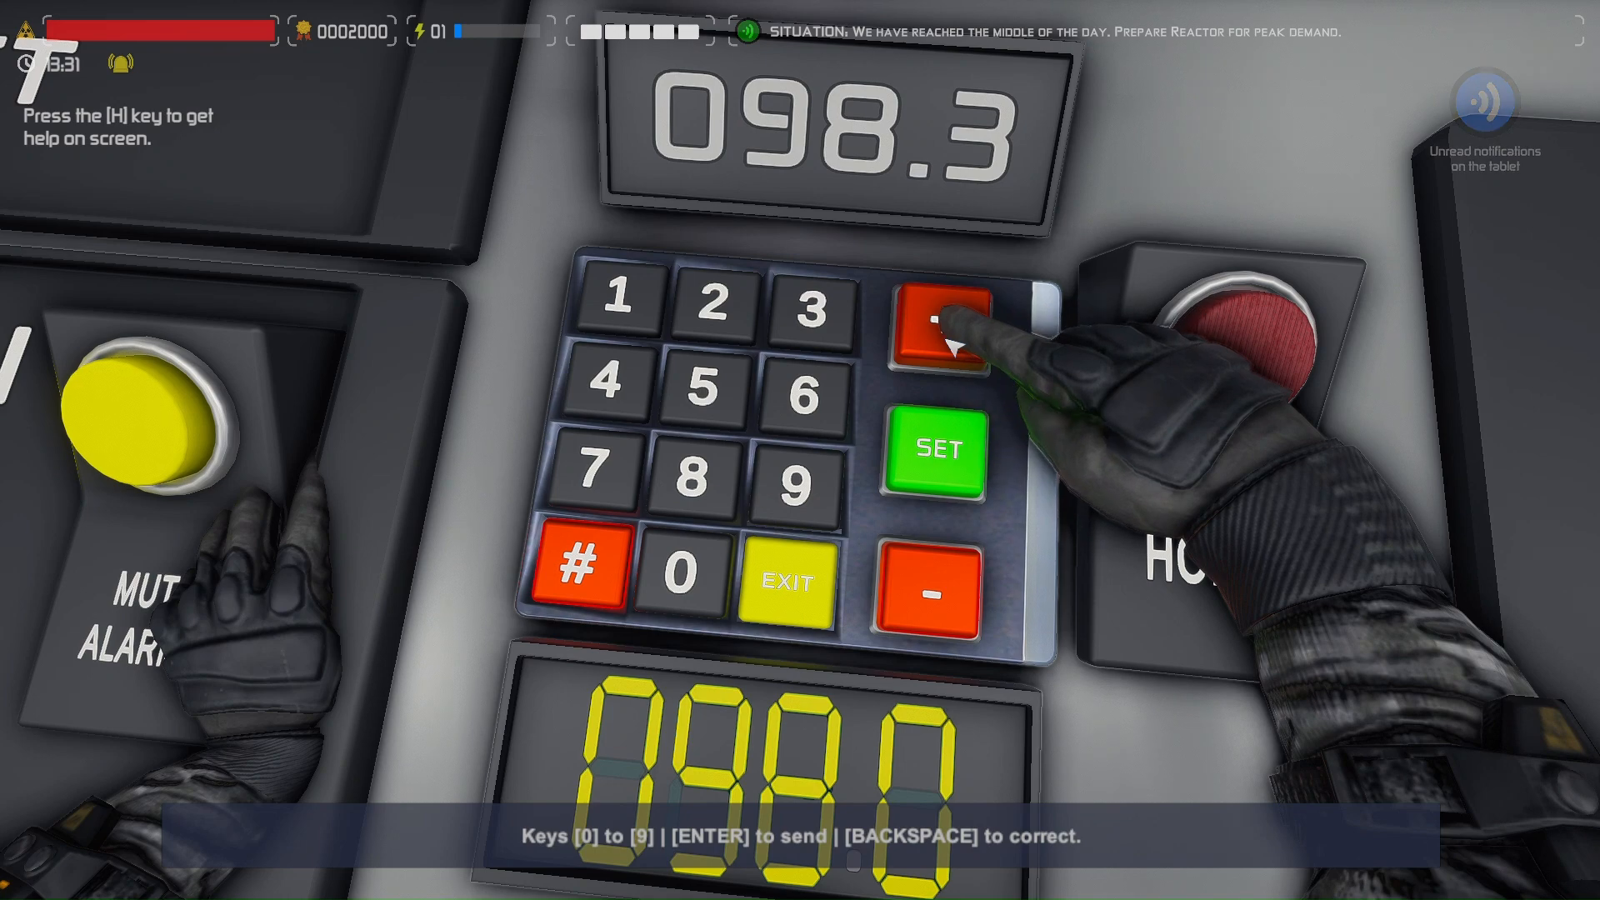
# Close the keypad entry to view the reactor core panel gauges
pyautogui.click(942, 320)
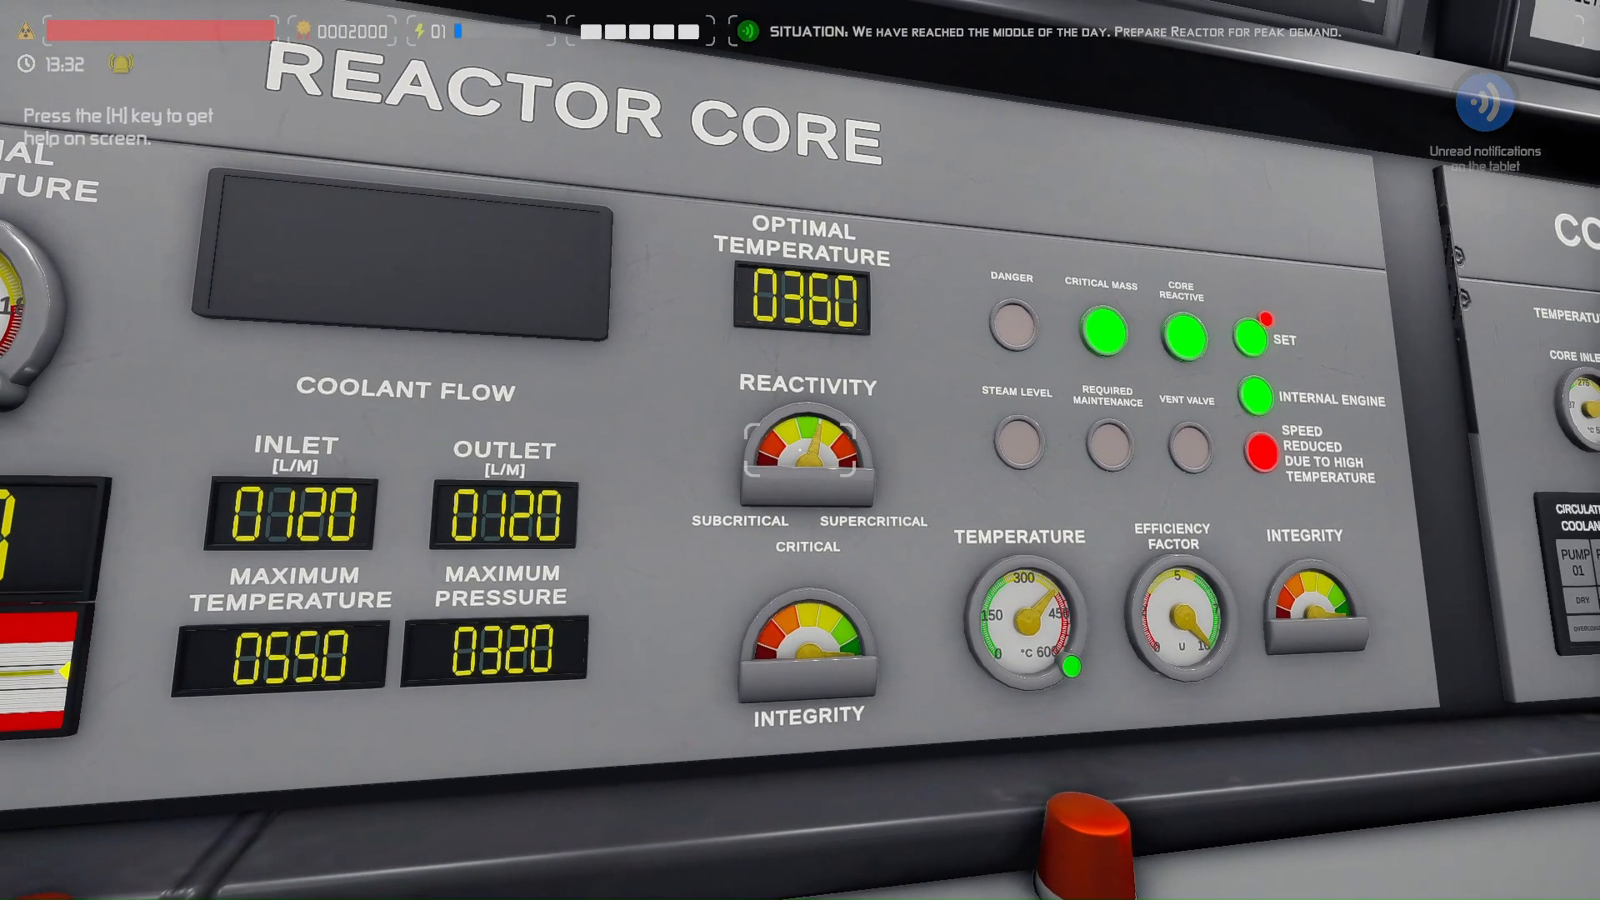
pyautogui.moveTo(806, 453)
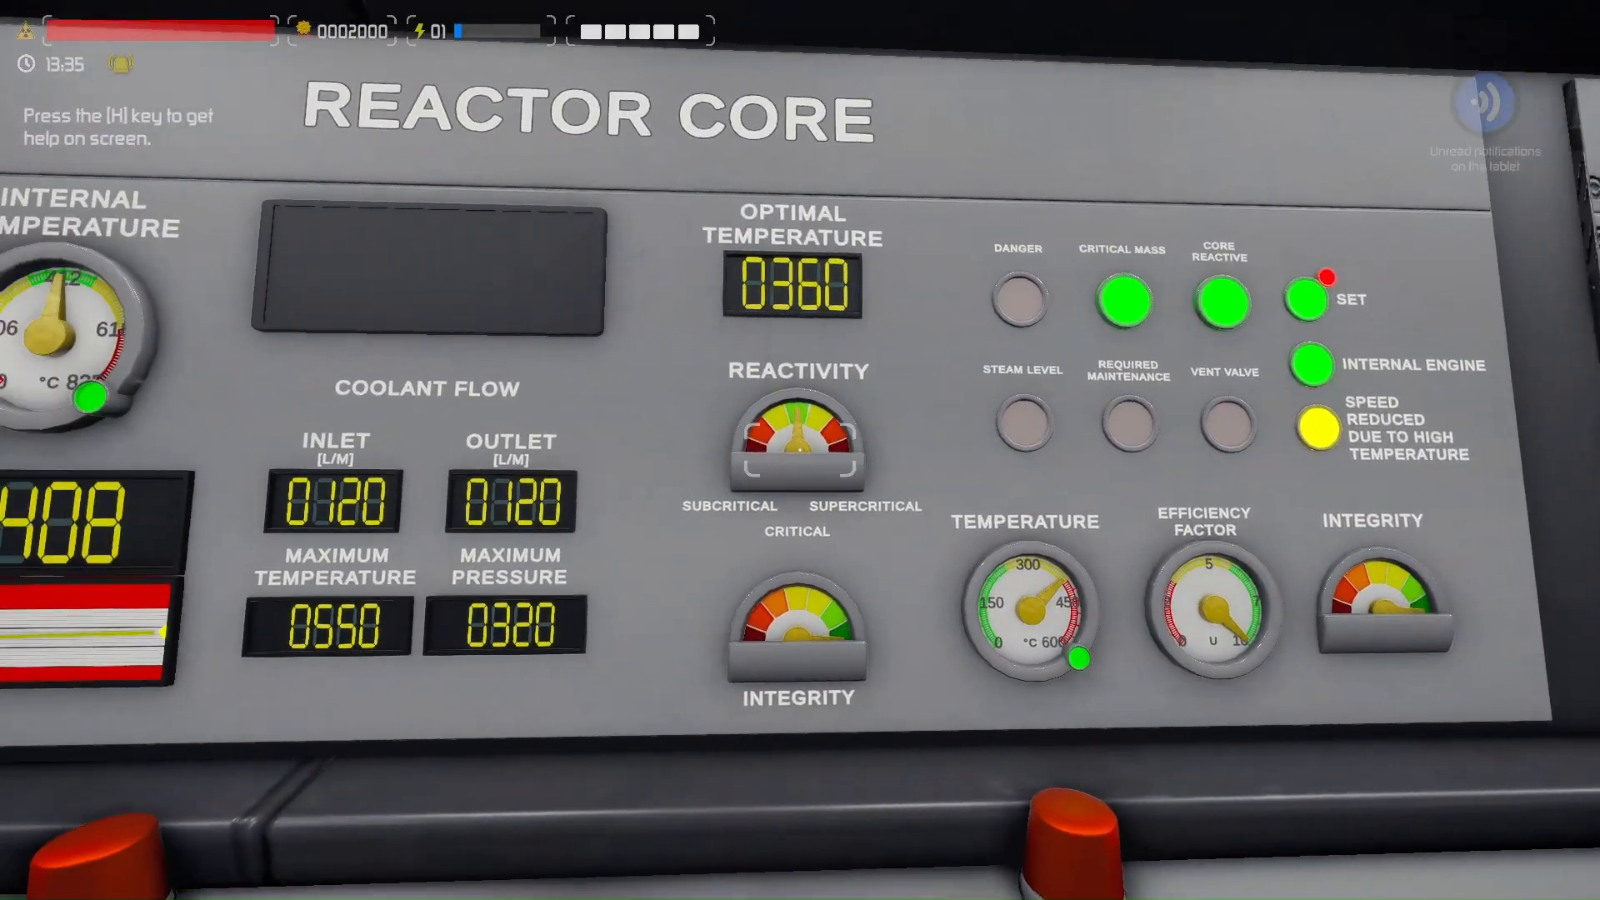
pyautogui.moveTo(807, 443)
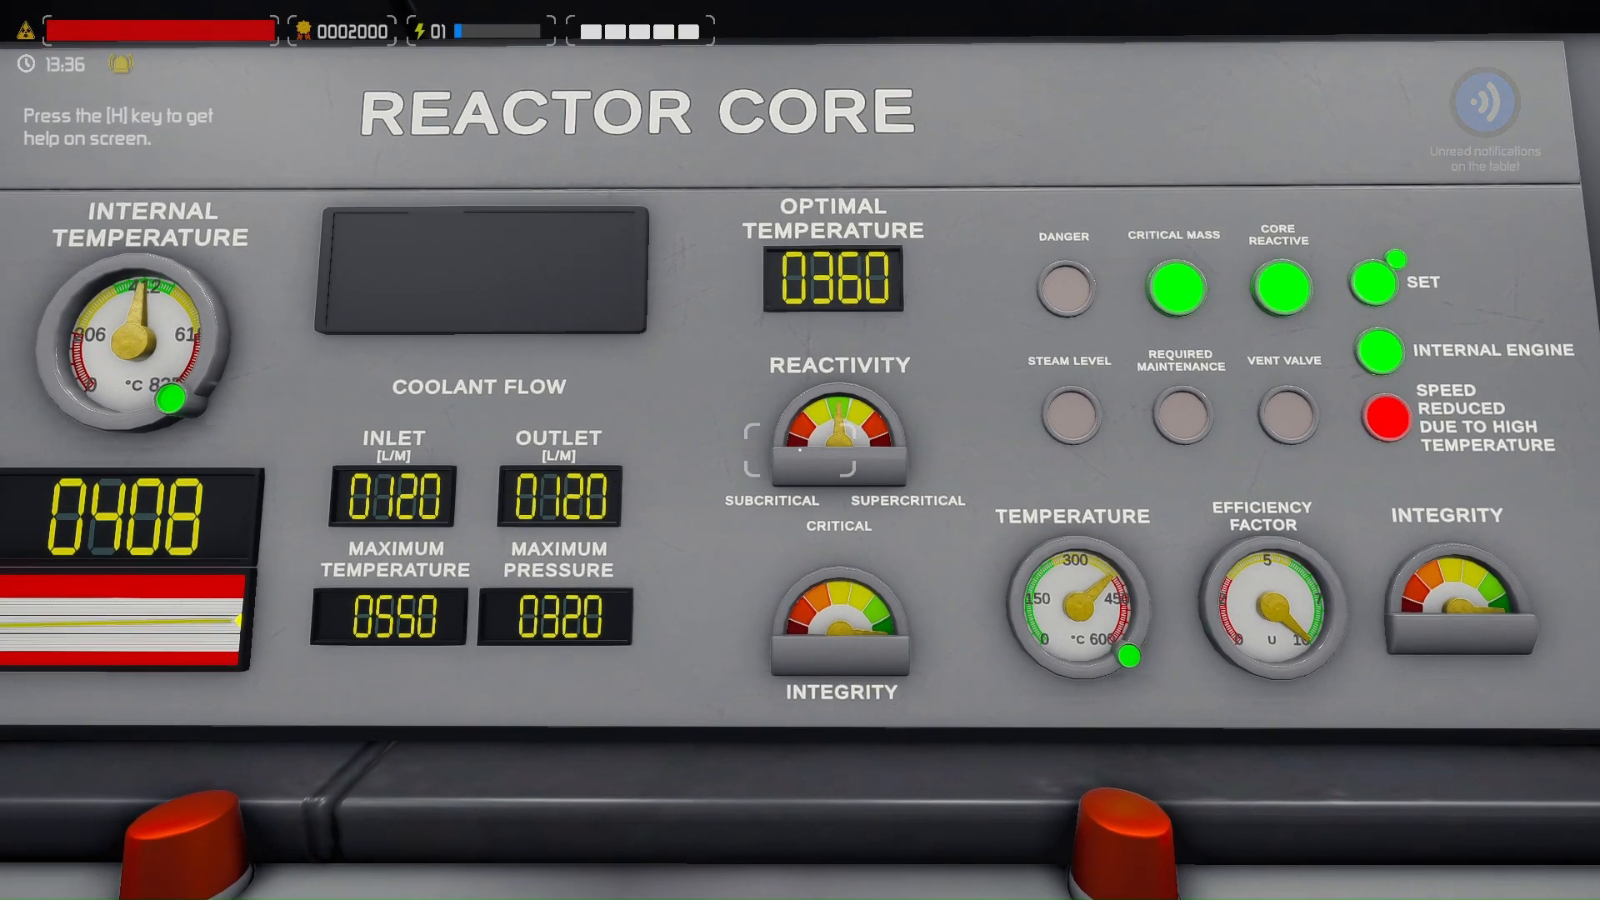
pyautogui.moveTo(800, 450)
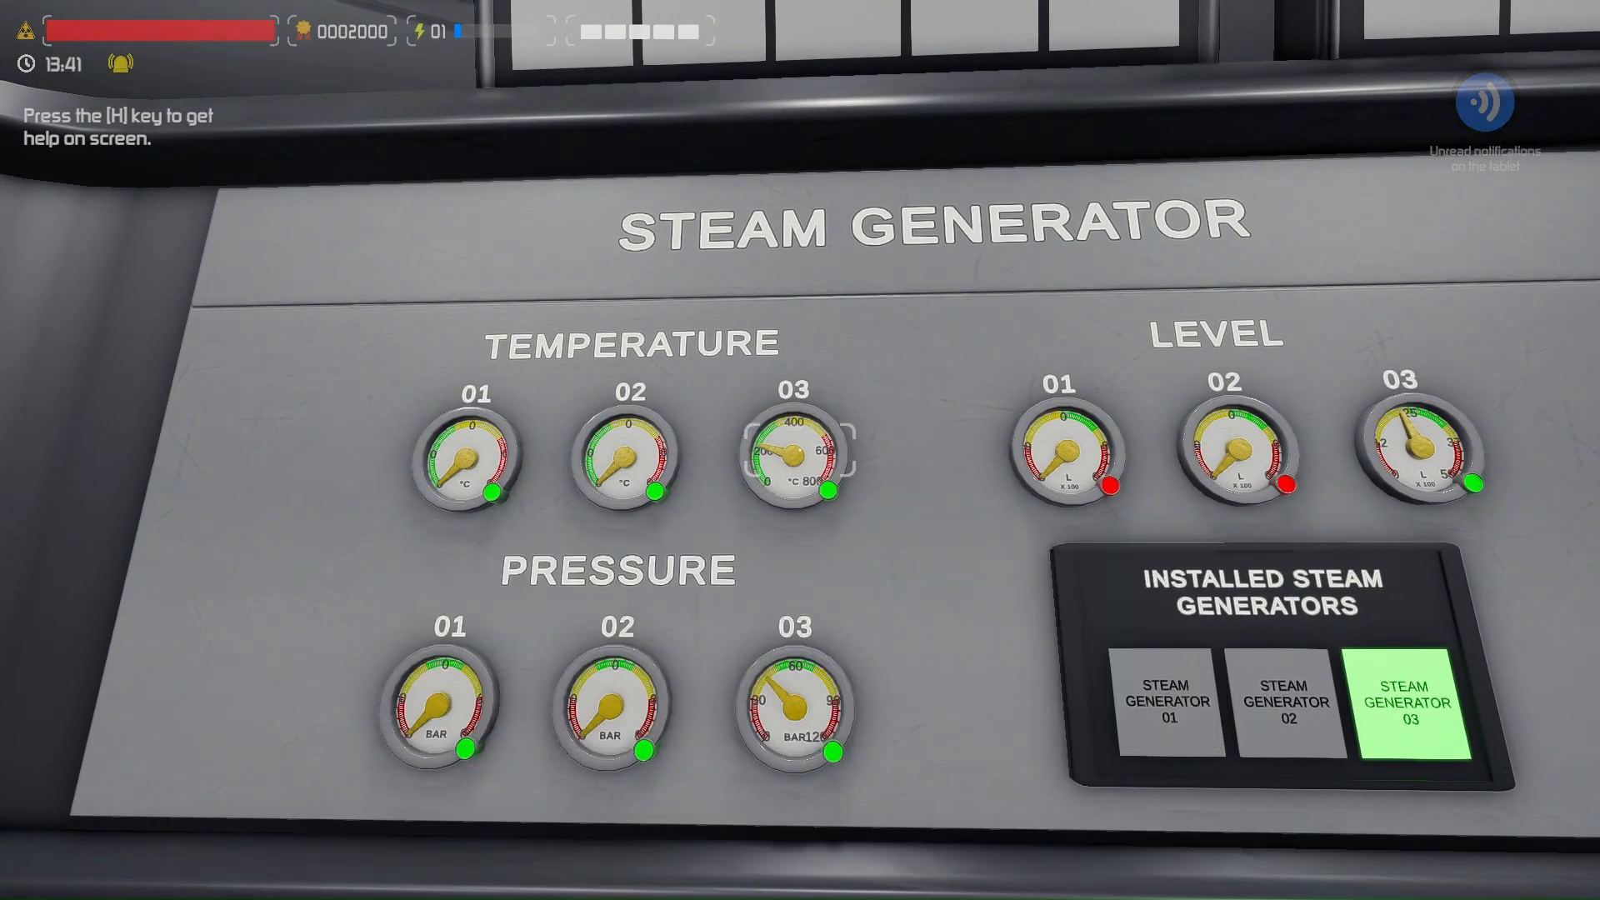
# Look down across the steam generator console's temperature, pressure and level gauges
pyautogui.scroll(-3)
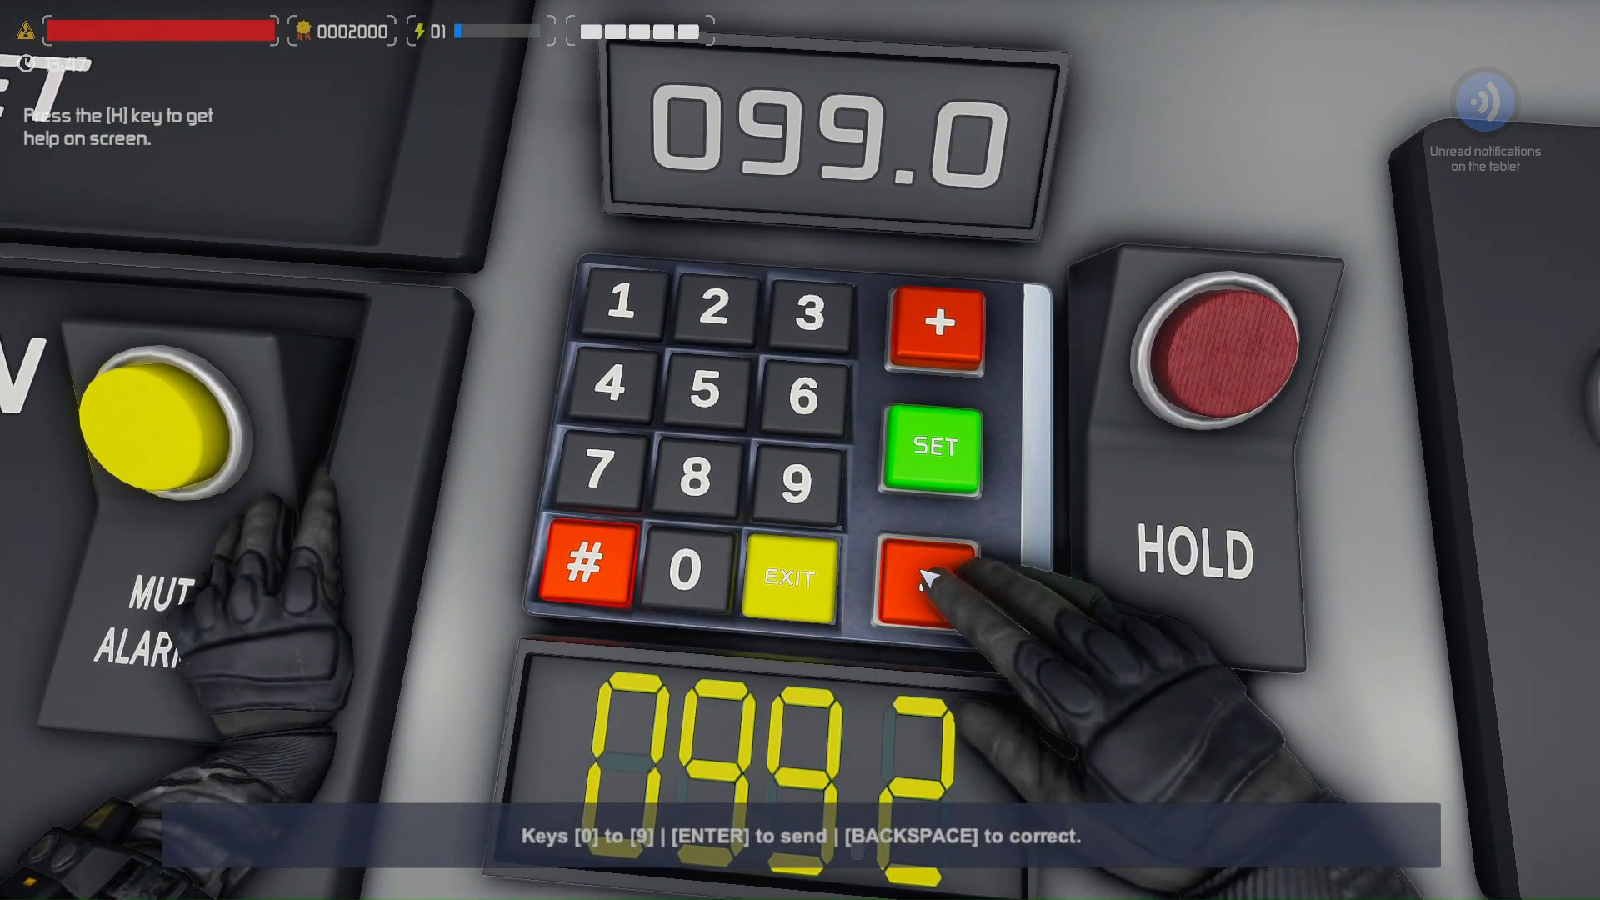
# Send the entered pump speed so core coolant flow rises to about 230 L/min
pyautogui.click(923, 572)
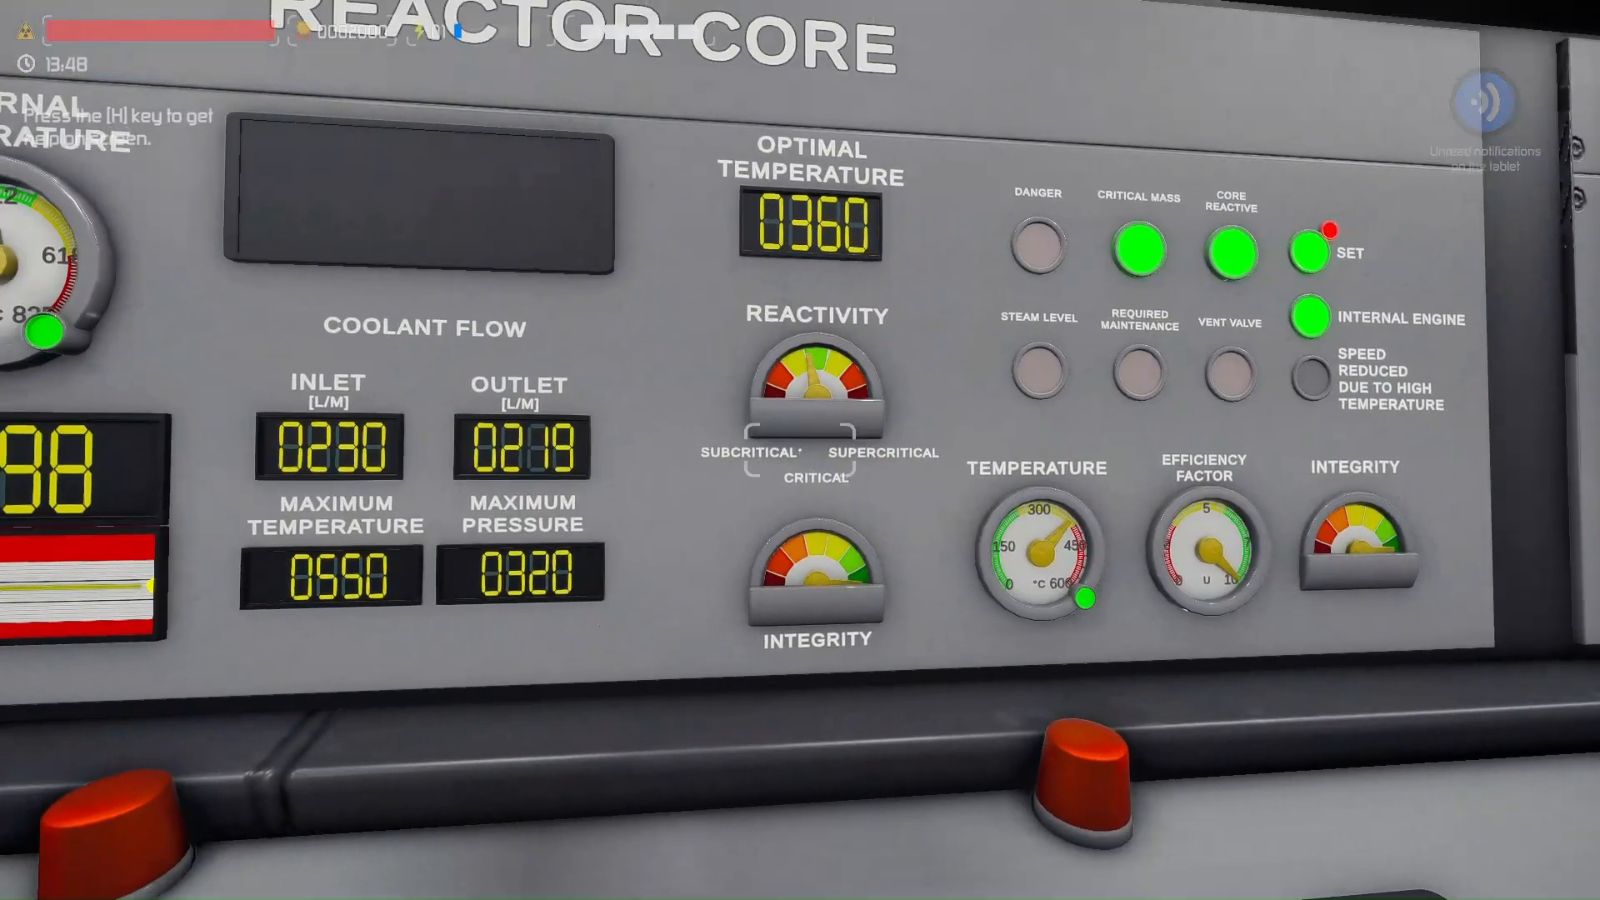
pyautogui.moveTo(807, 448)
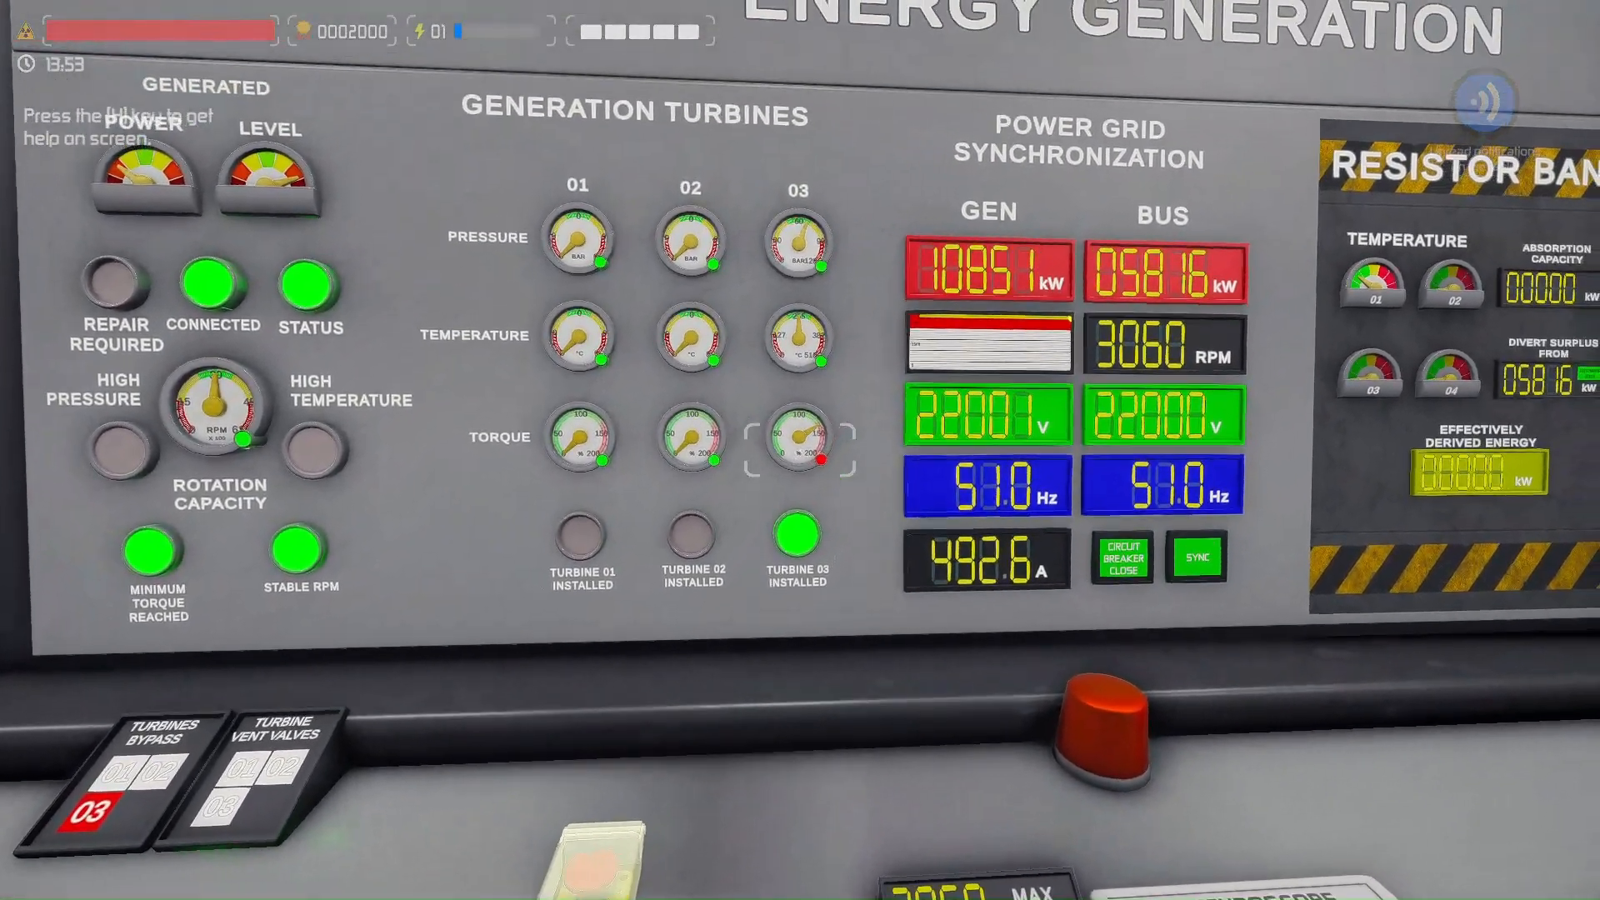
pyautogui.moveTo(807, 444)
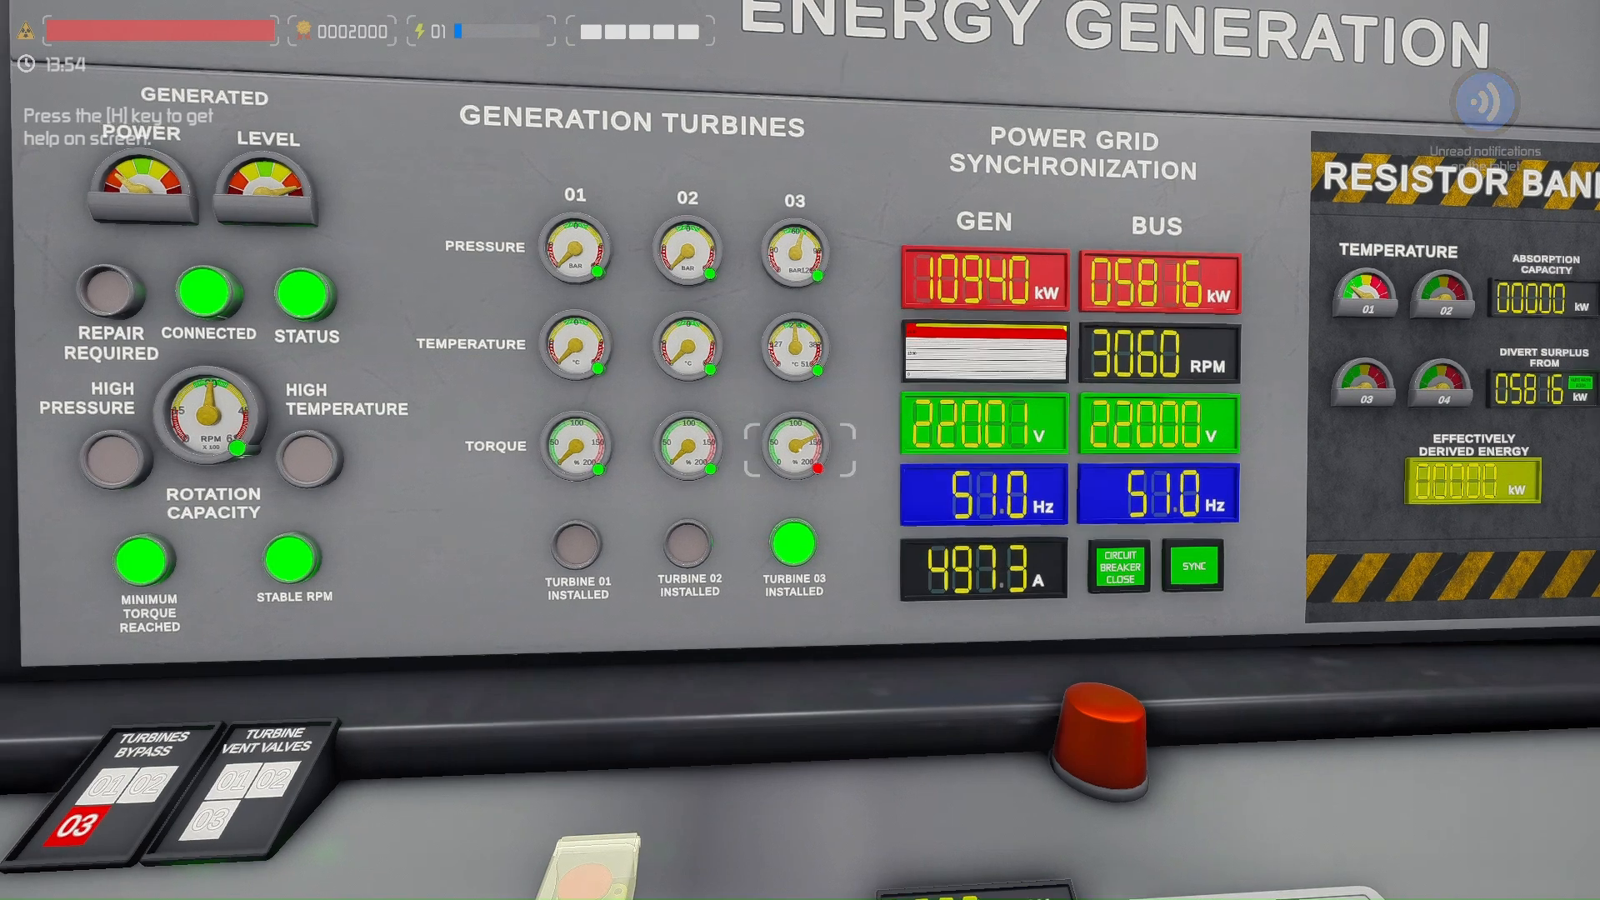
pyautogui.moveTo(802, 448)
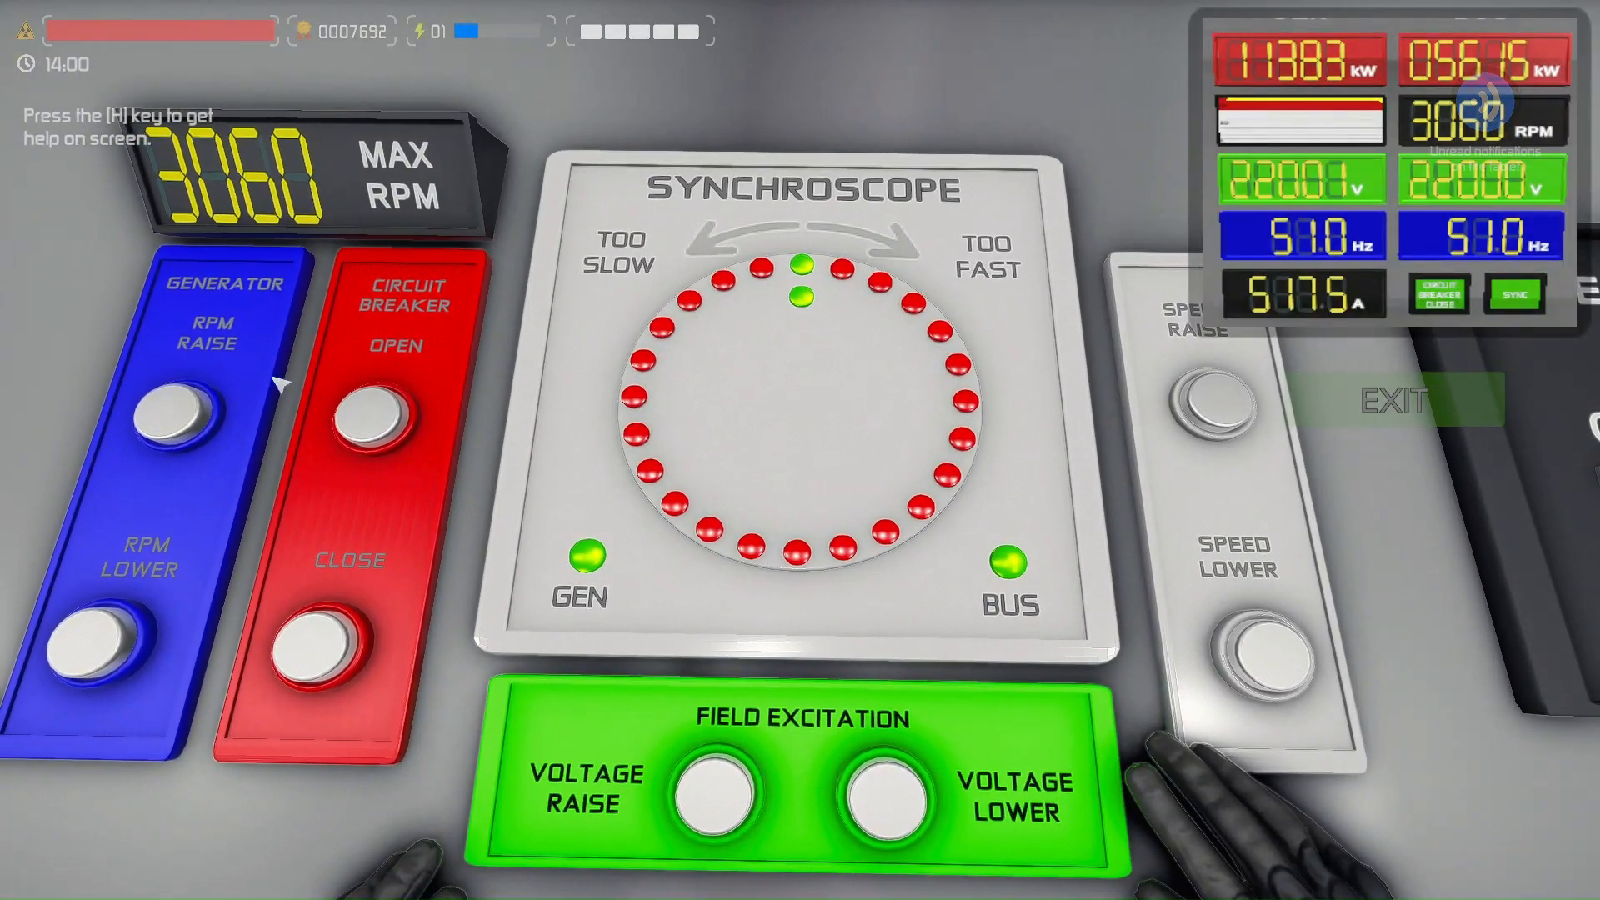
# Nudge generator RPM up then back down to stay synced at 3060 RPM and 51 Hz
pyautogui.click(182, 408)
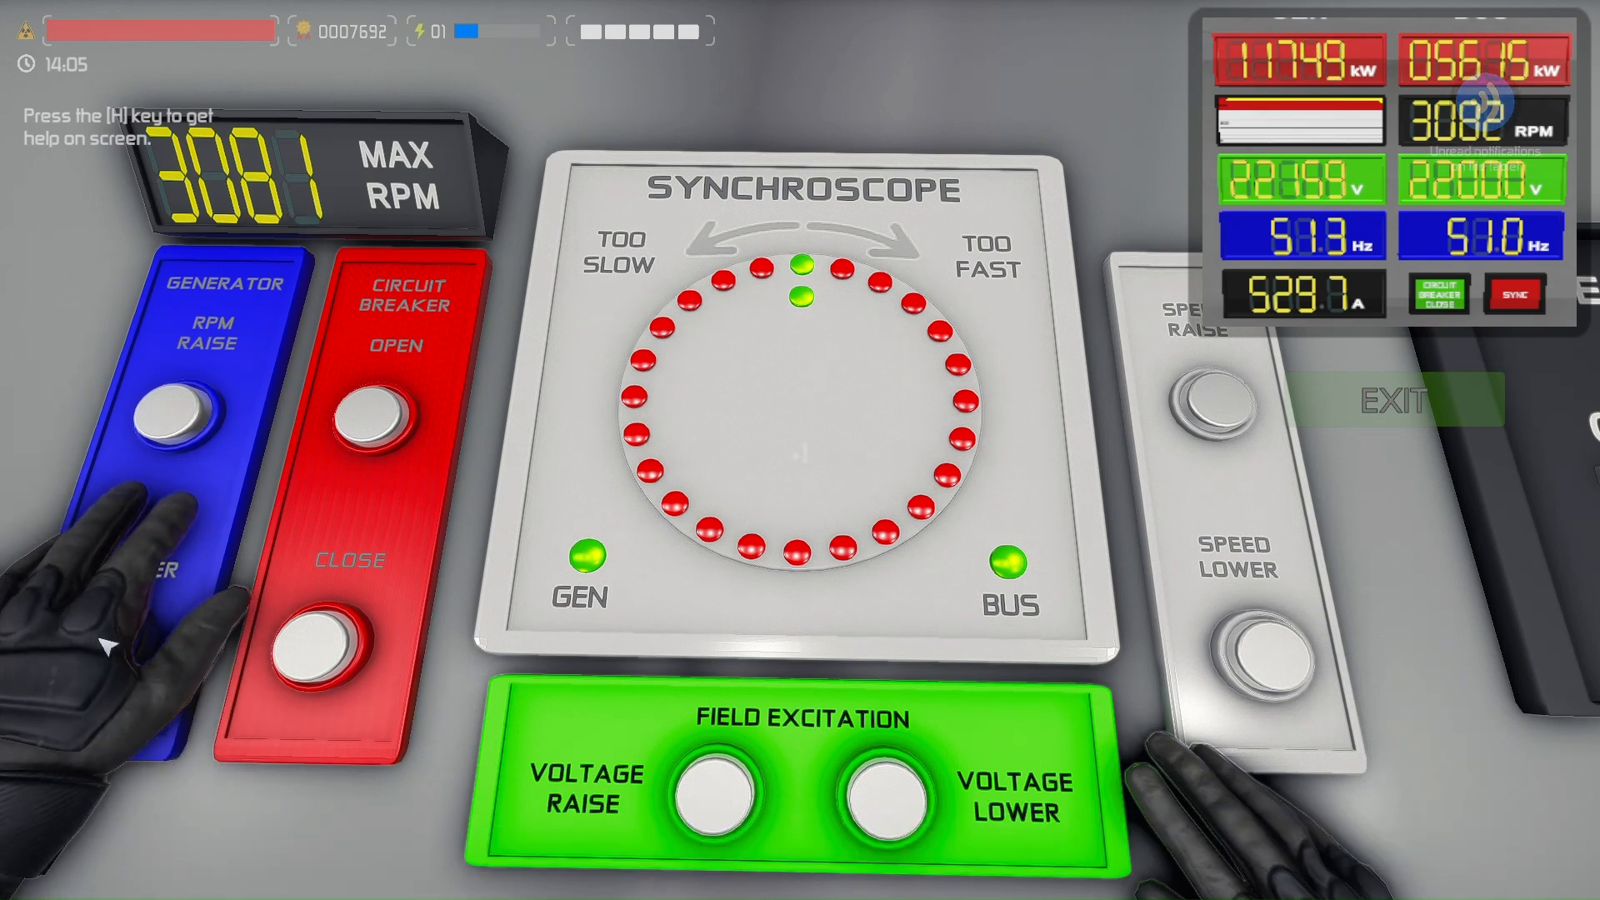
pyautogui.click(148, 633)
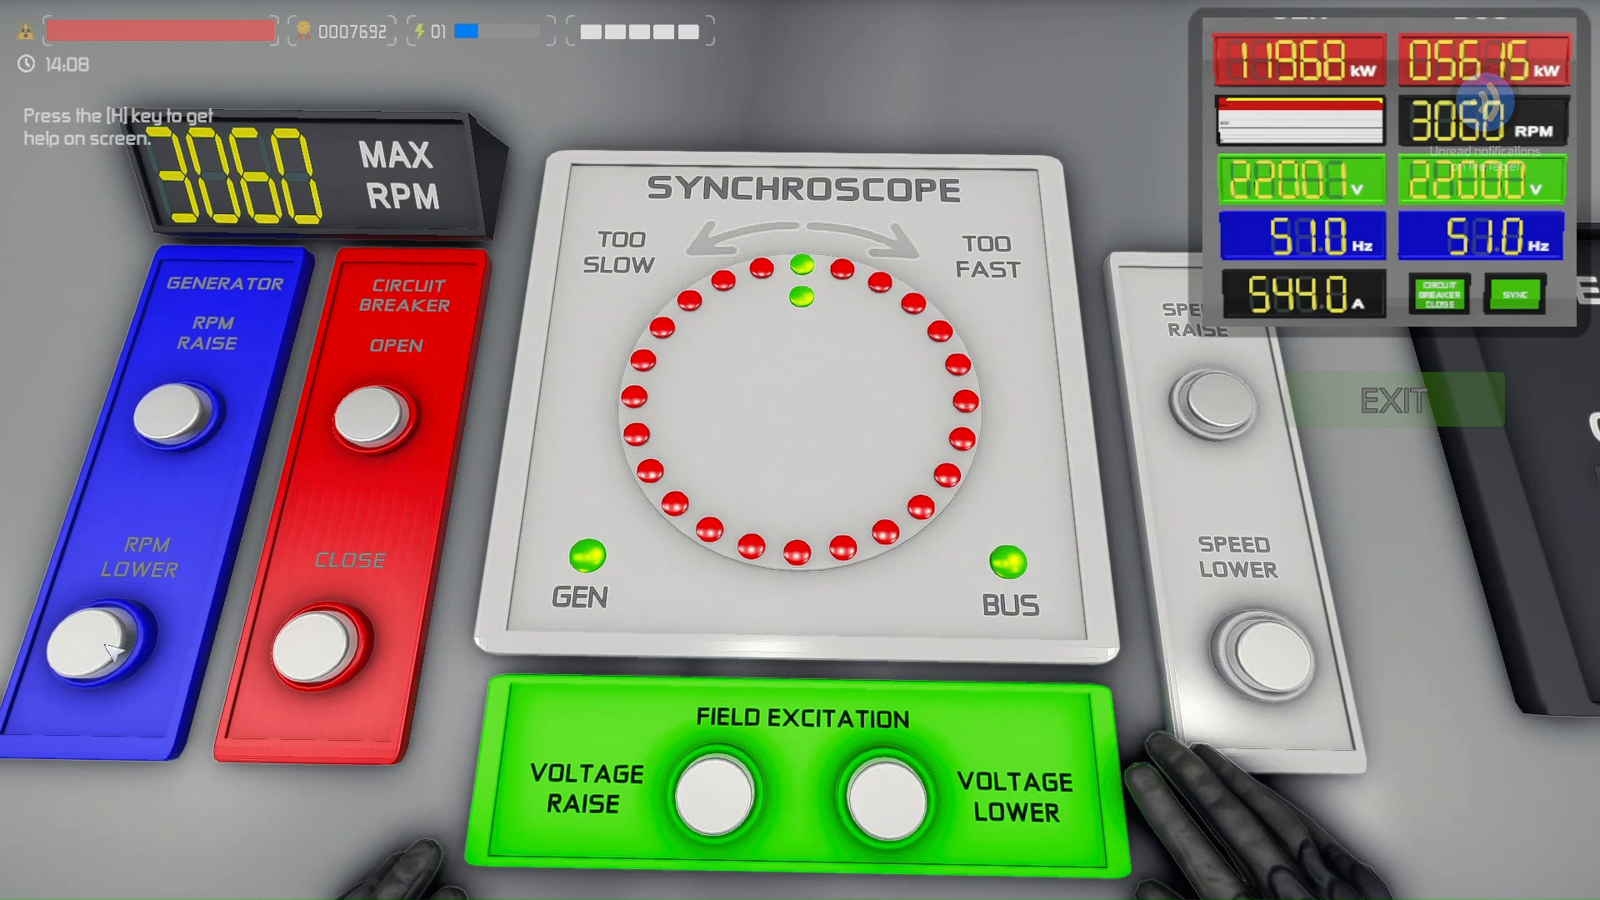
pyautogui.moveTo(1378, 245)
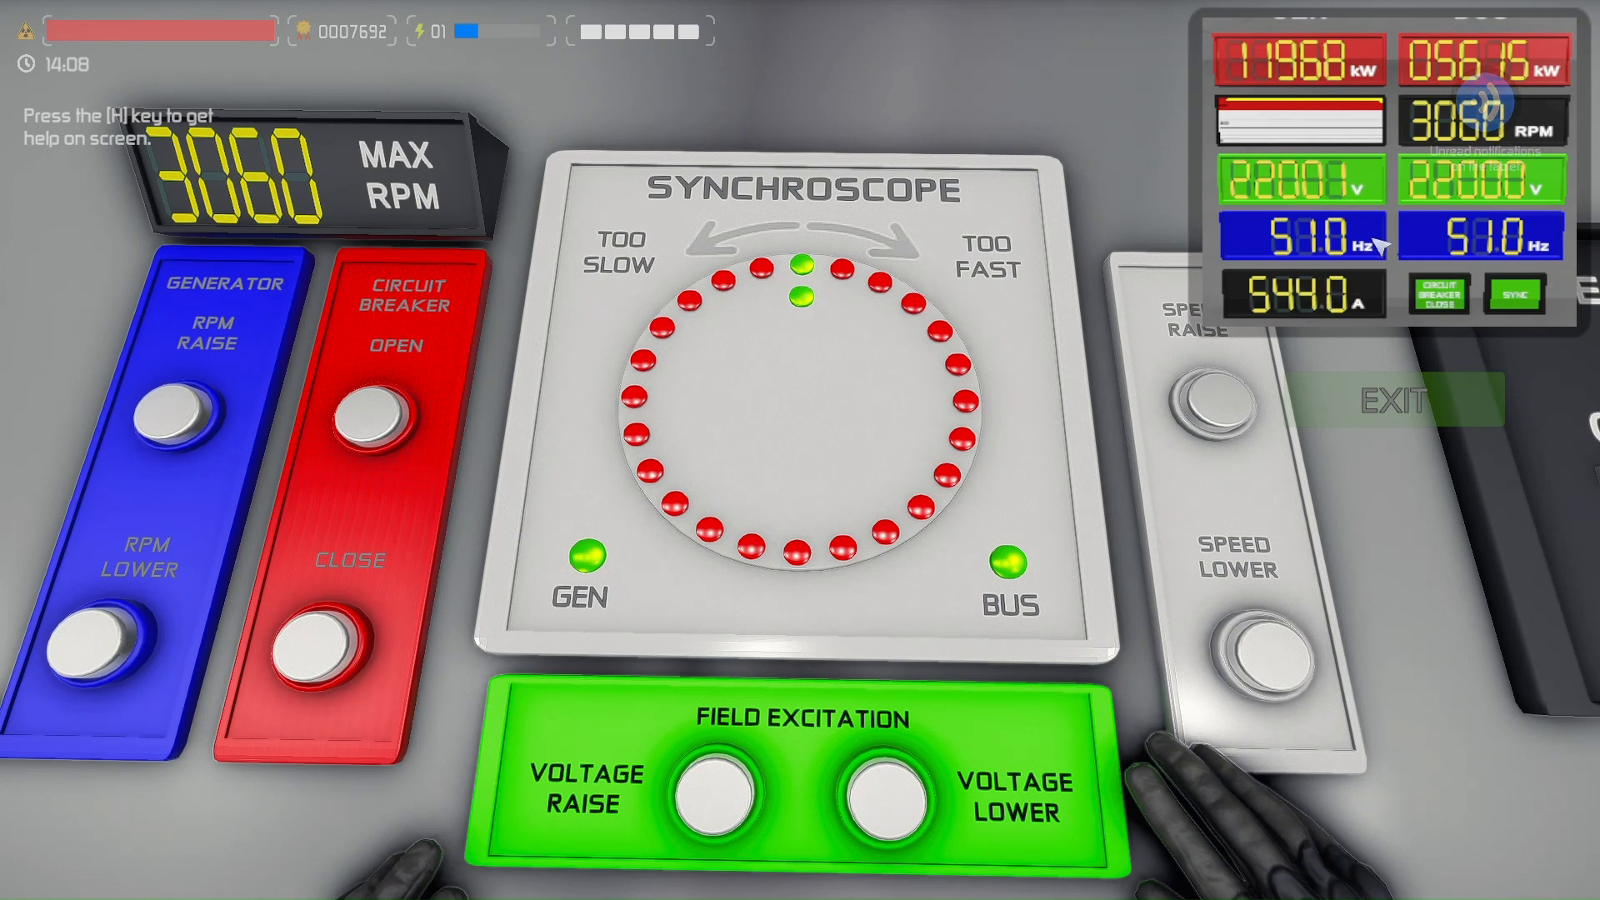
pyautogui.moveTo(1270, 250)
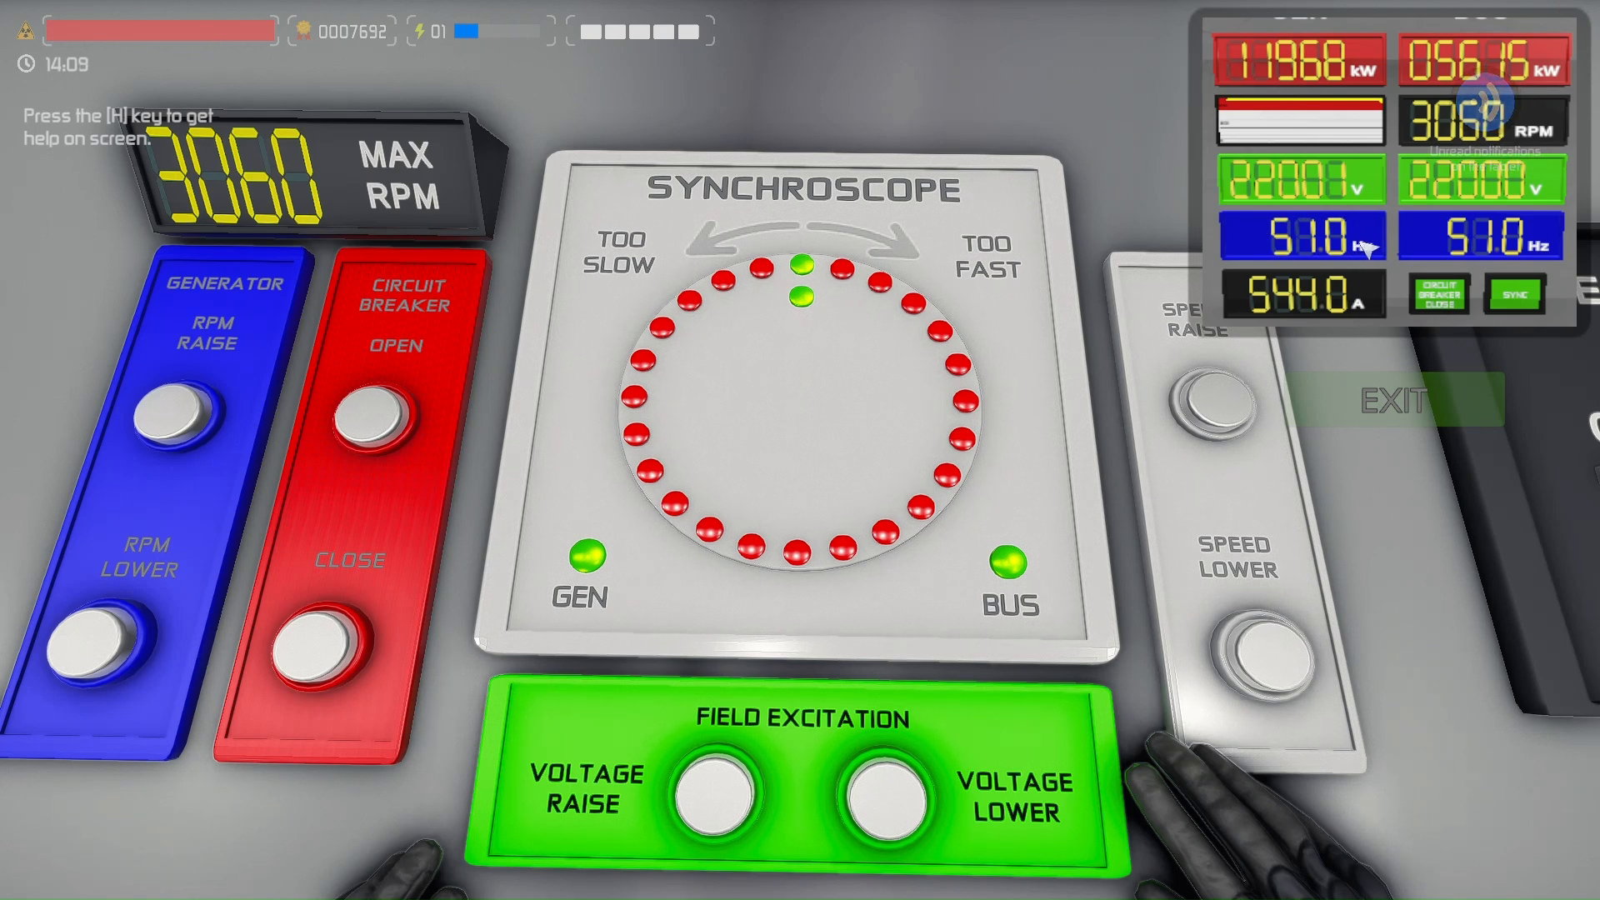
pyautogui.moveTo(1366, 243)
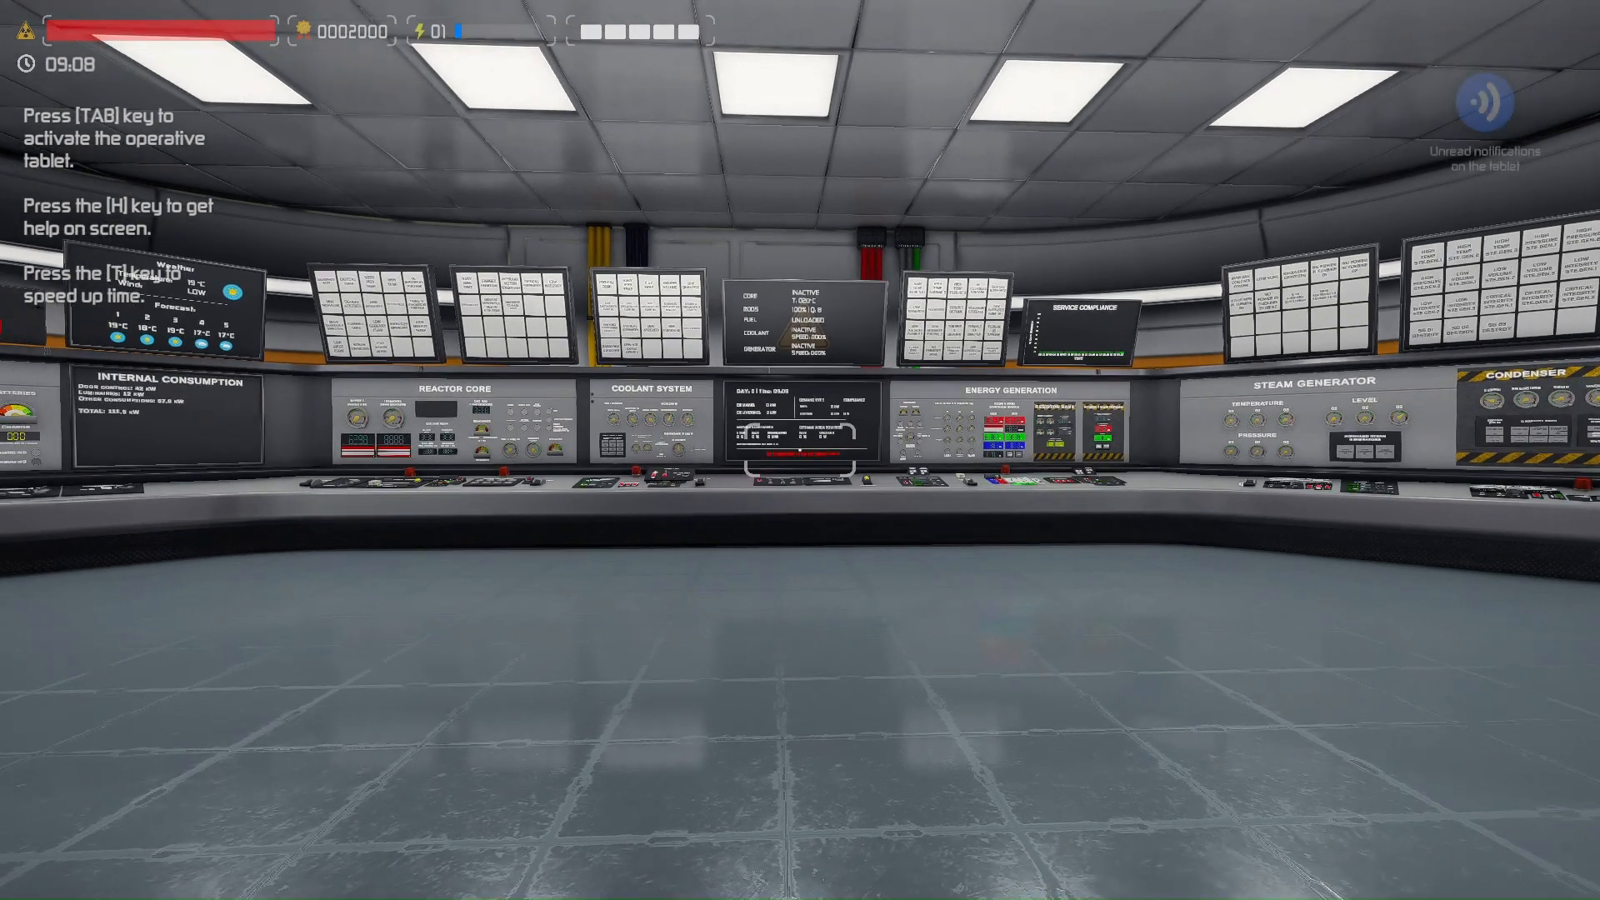
# Bring up the tablet's Machines and Upgrades app and check the circulation pump's power increase upgrade
pyautogui.press('Tab')
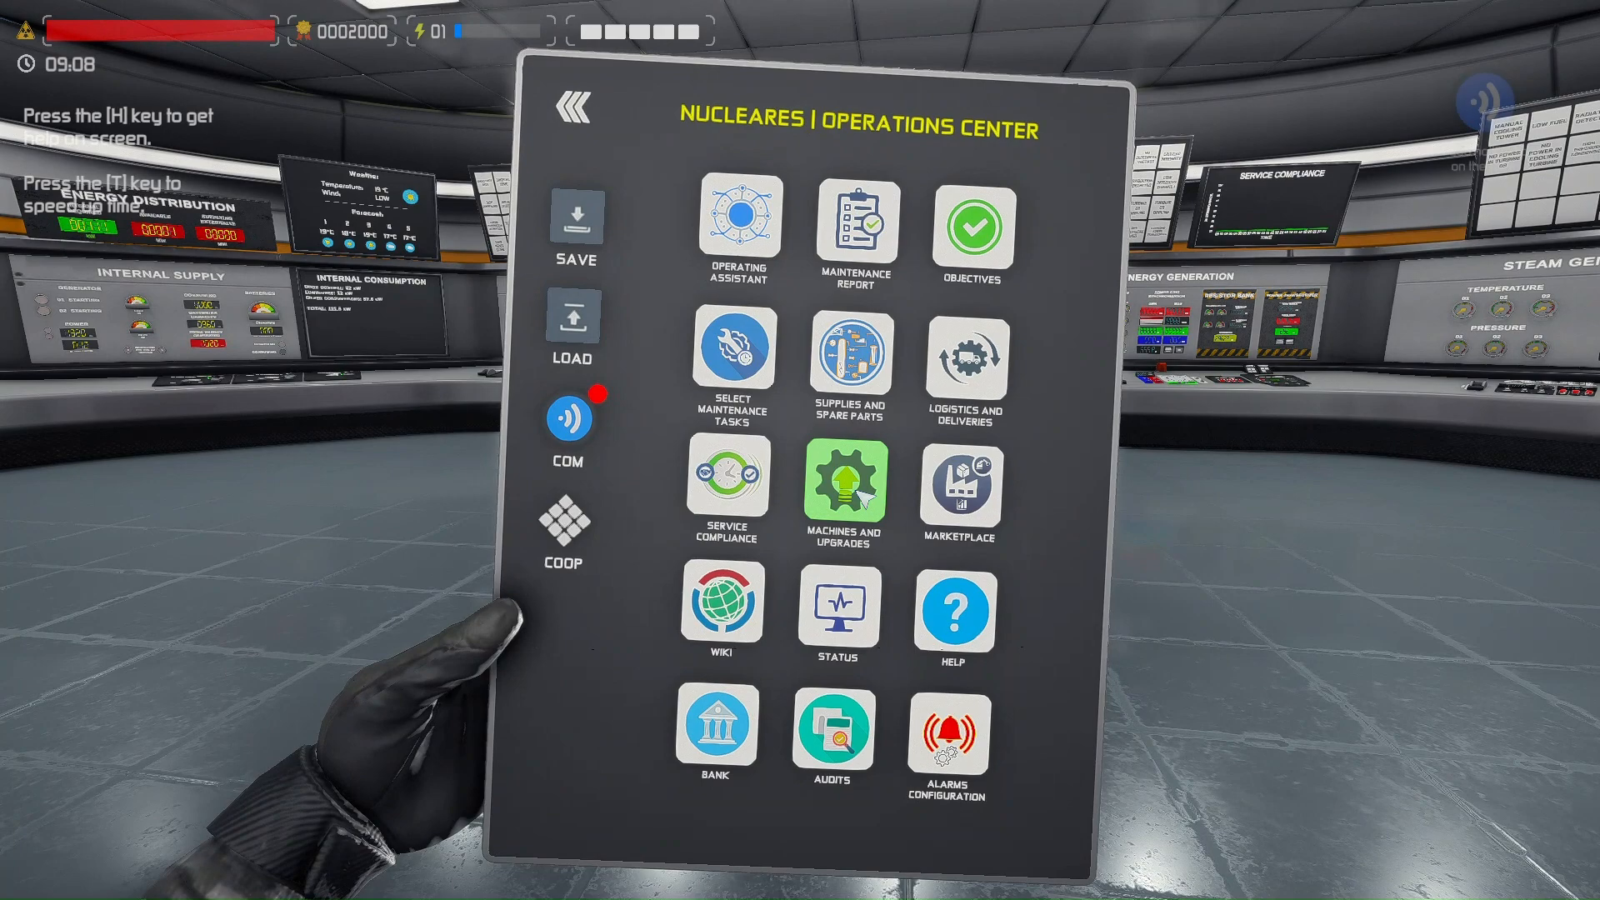
pyautogui.click(844, 483)
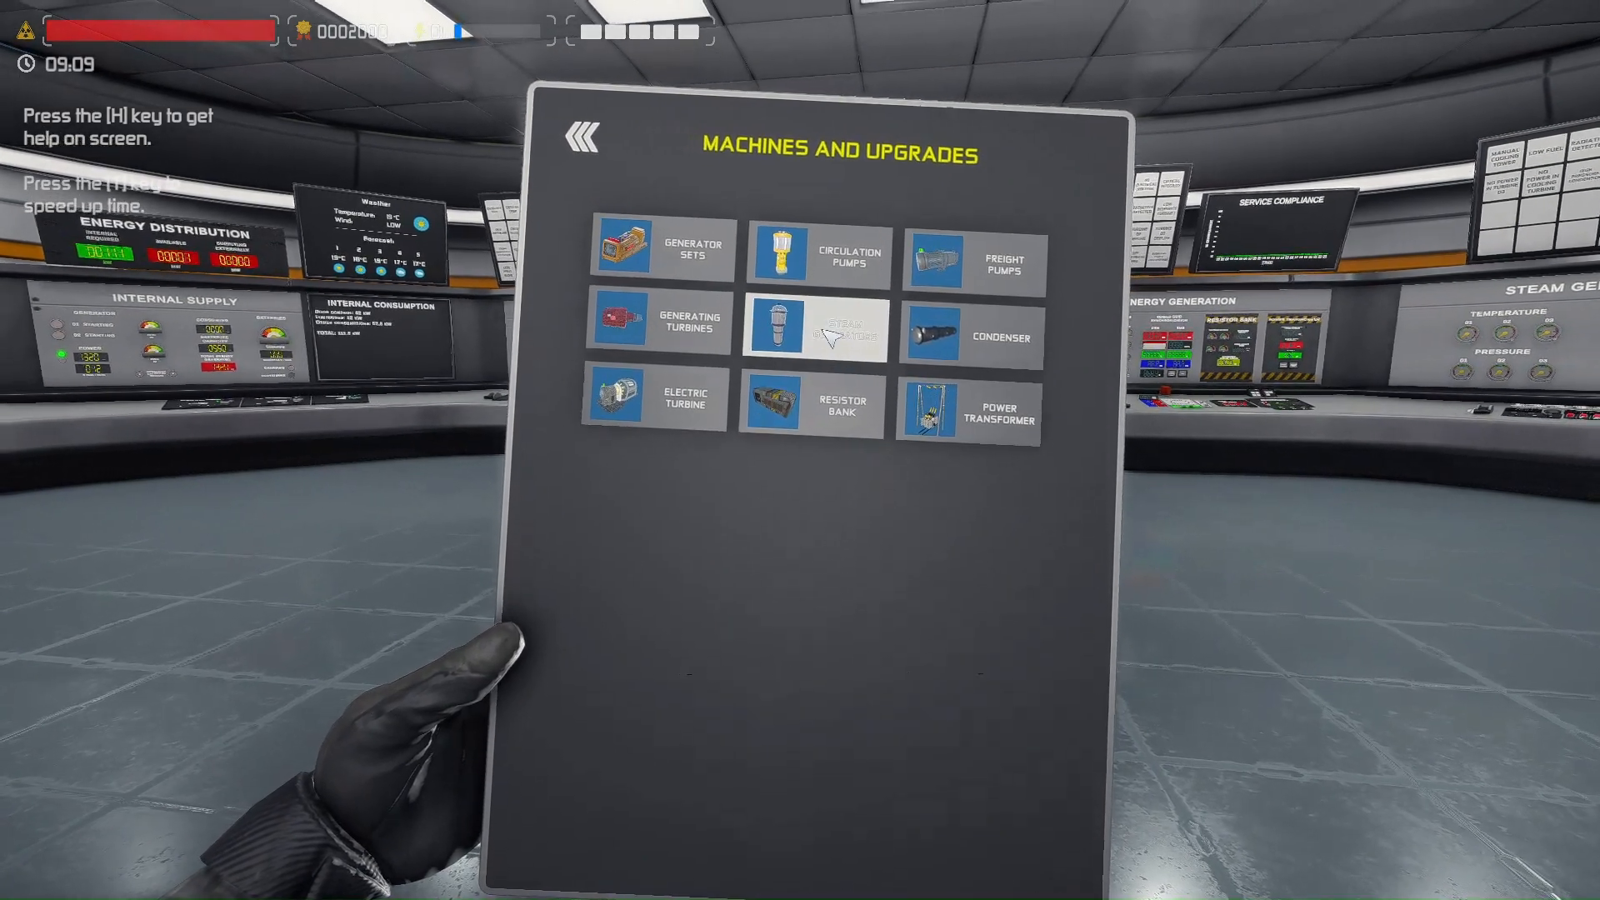
pyautogui.click(816, 260)
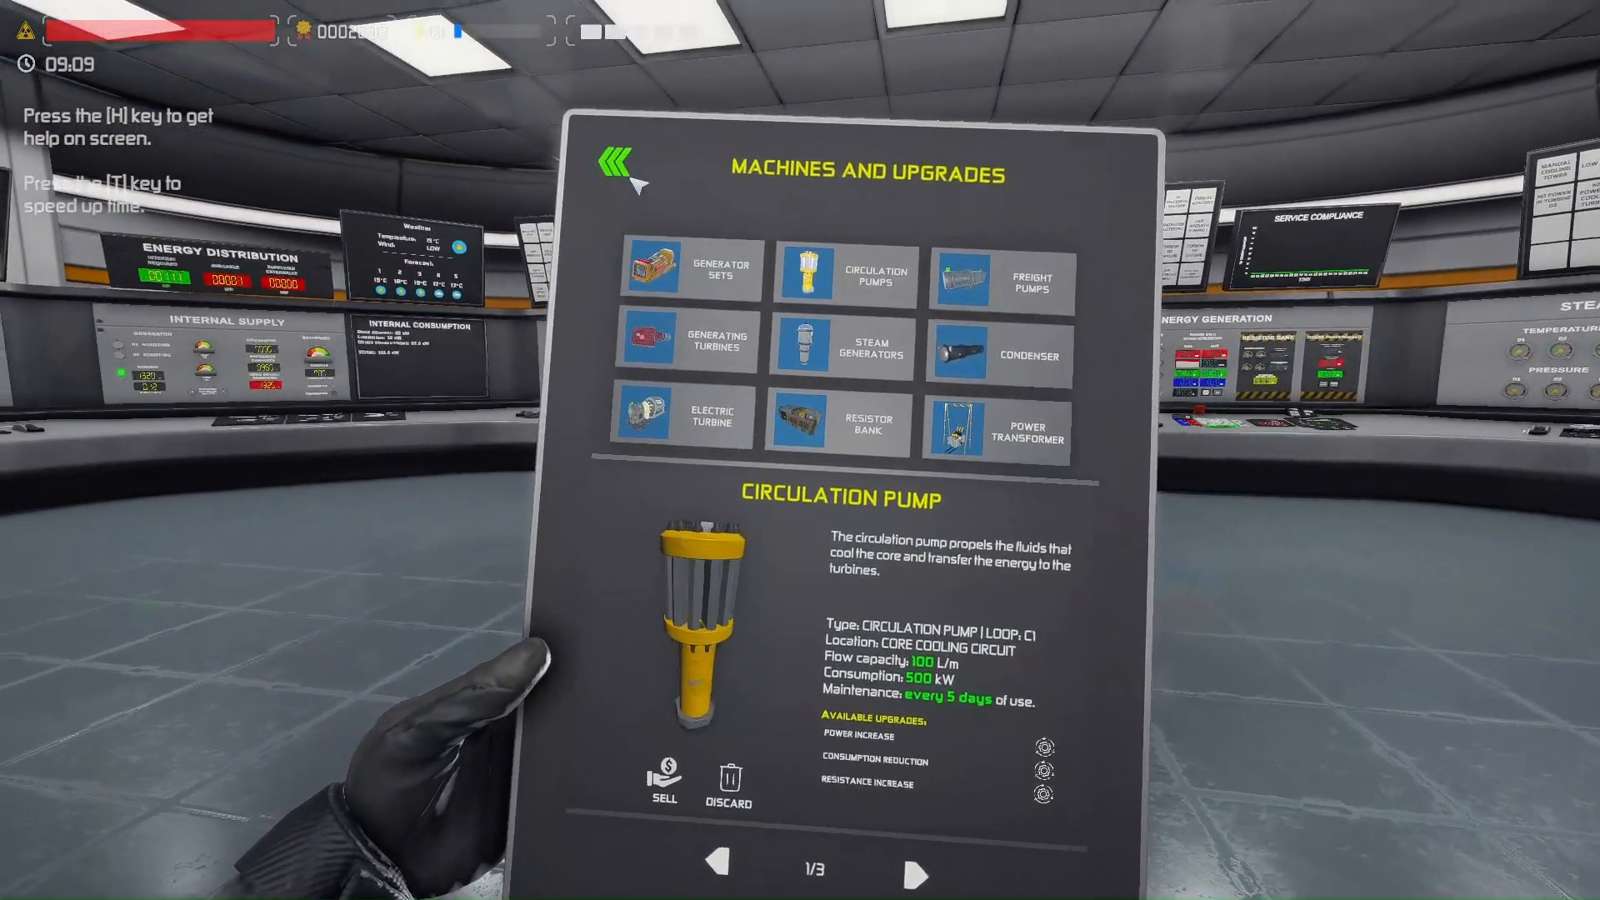
pyautogui.click(675, 262)
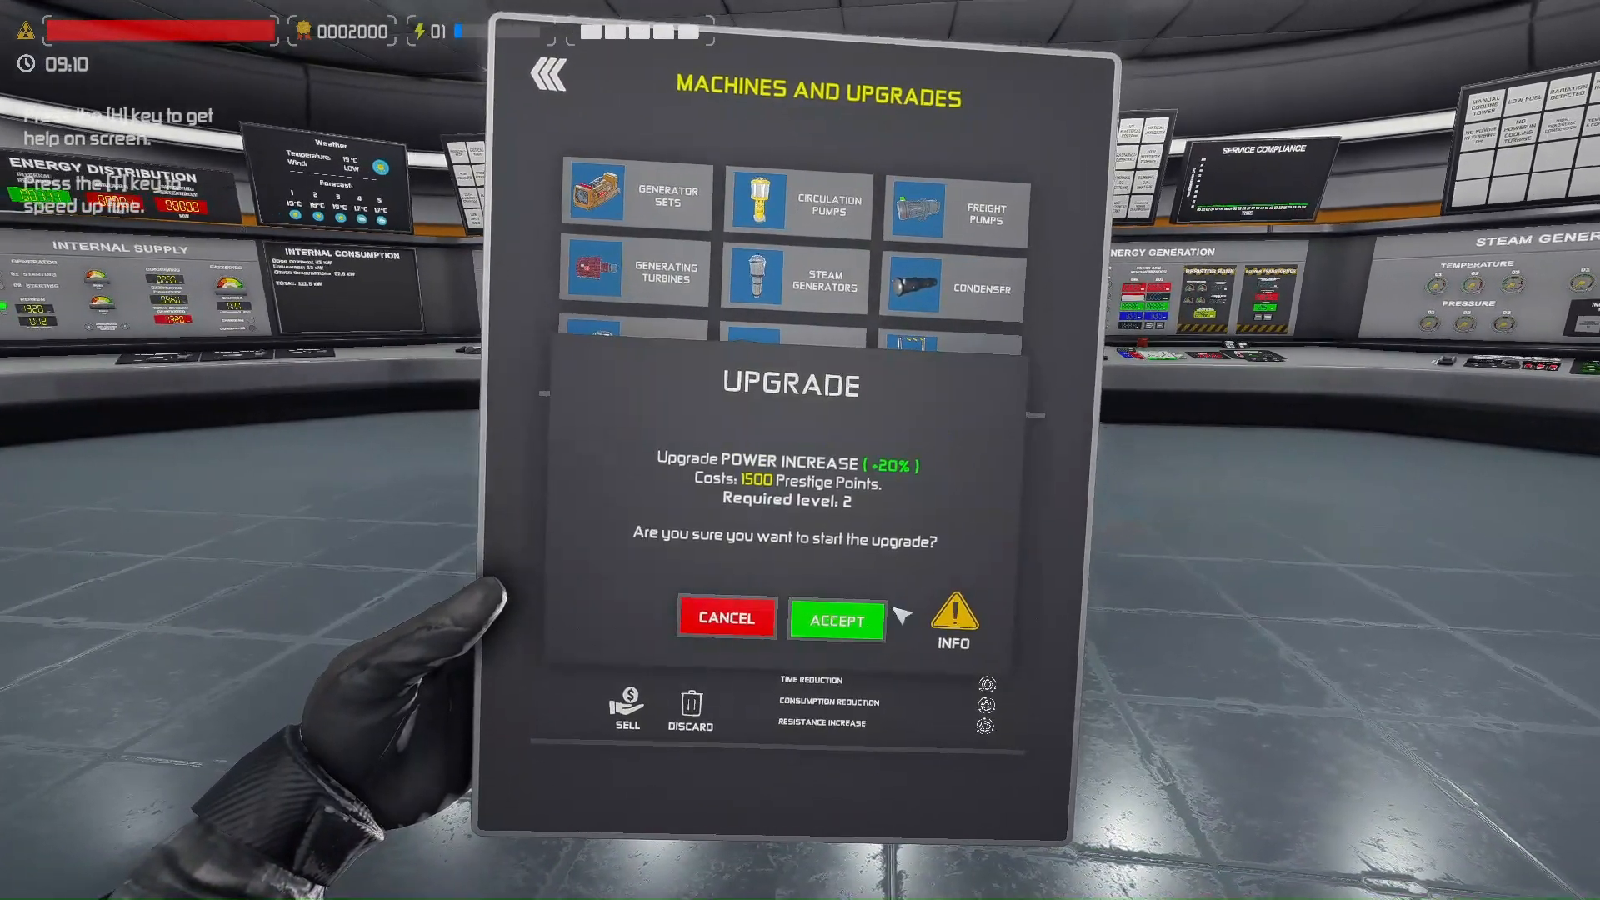
pyautogui.click(725, 618)
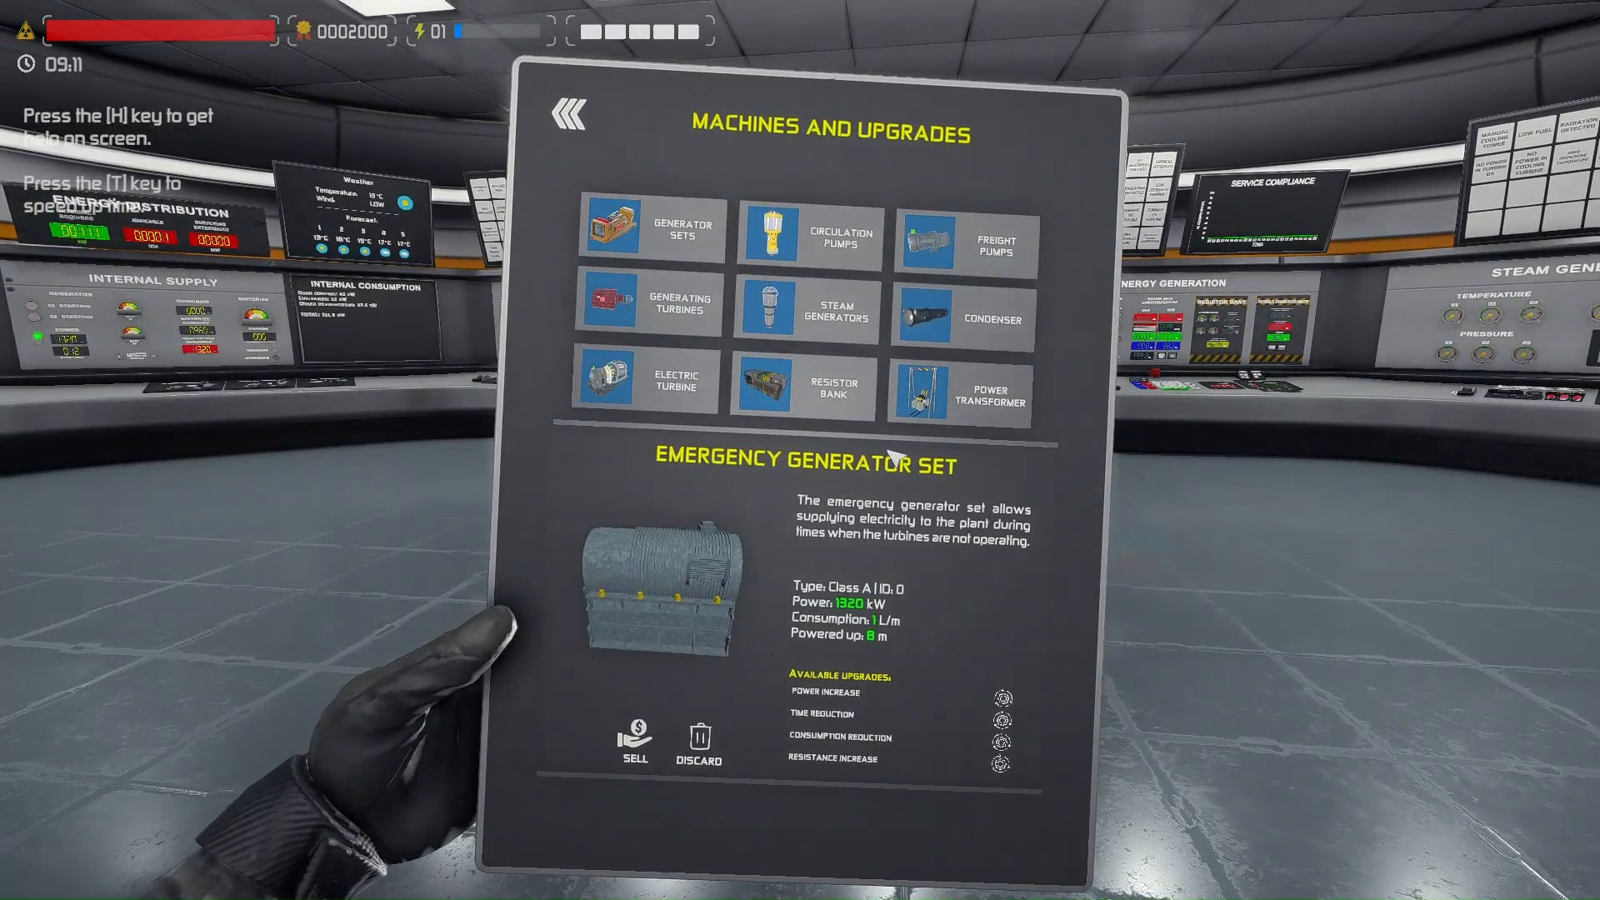
# Check the emergency generator set's power increase and time reduction upgrade costs, cancelling both
pyautogui.click(963, 241)
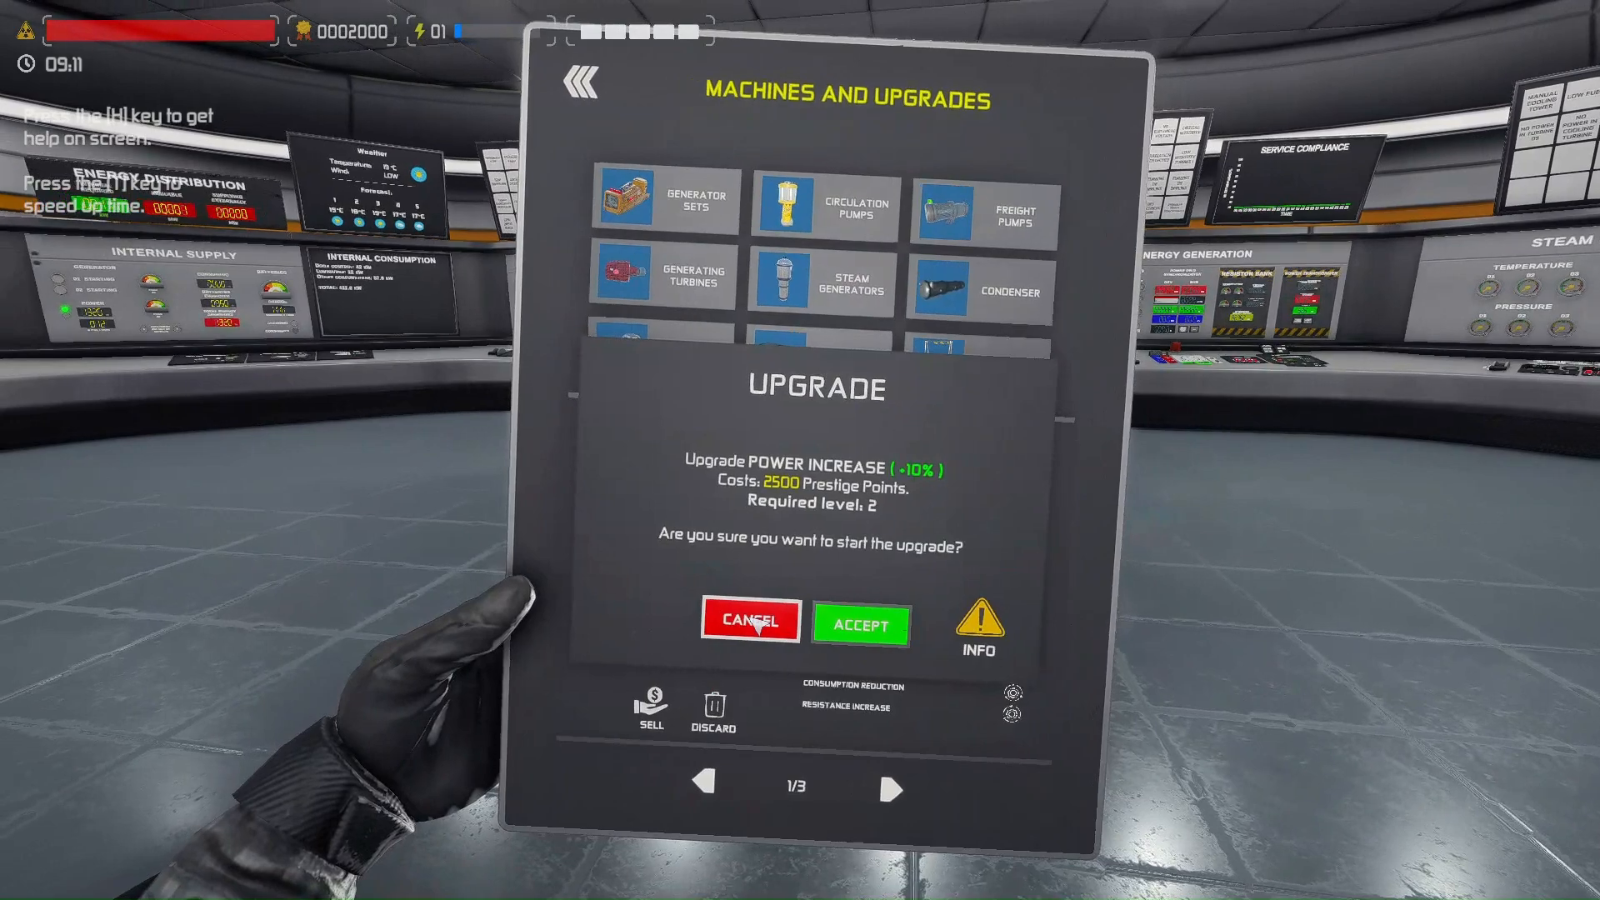
pyautogui.click(748, 622)
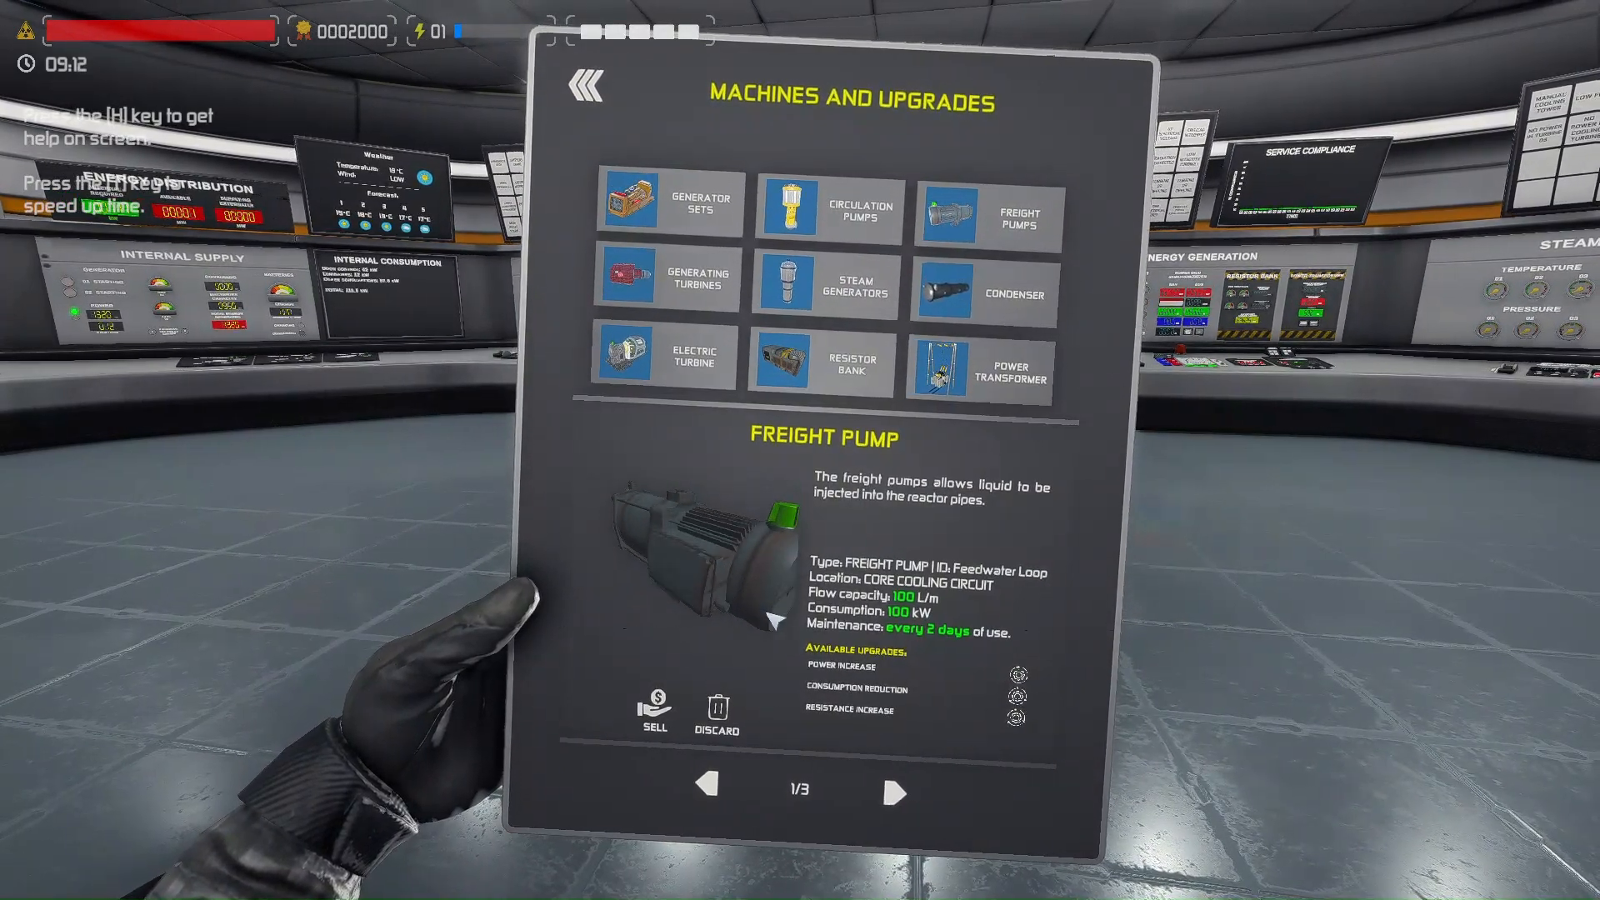
pyautogui.click(672, 202)
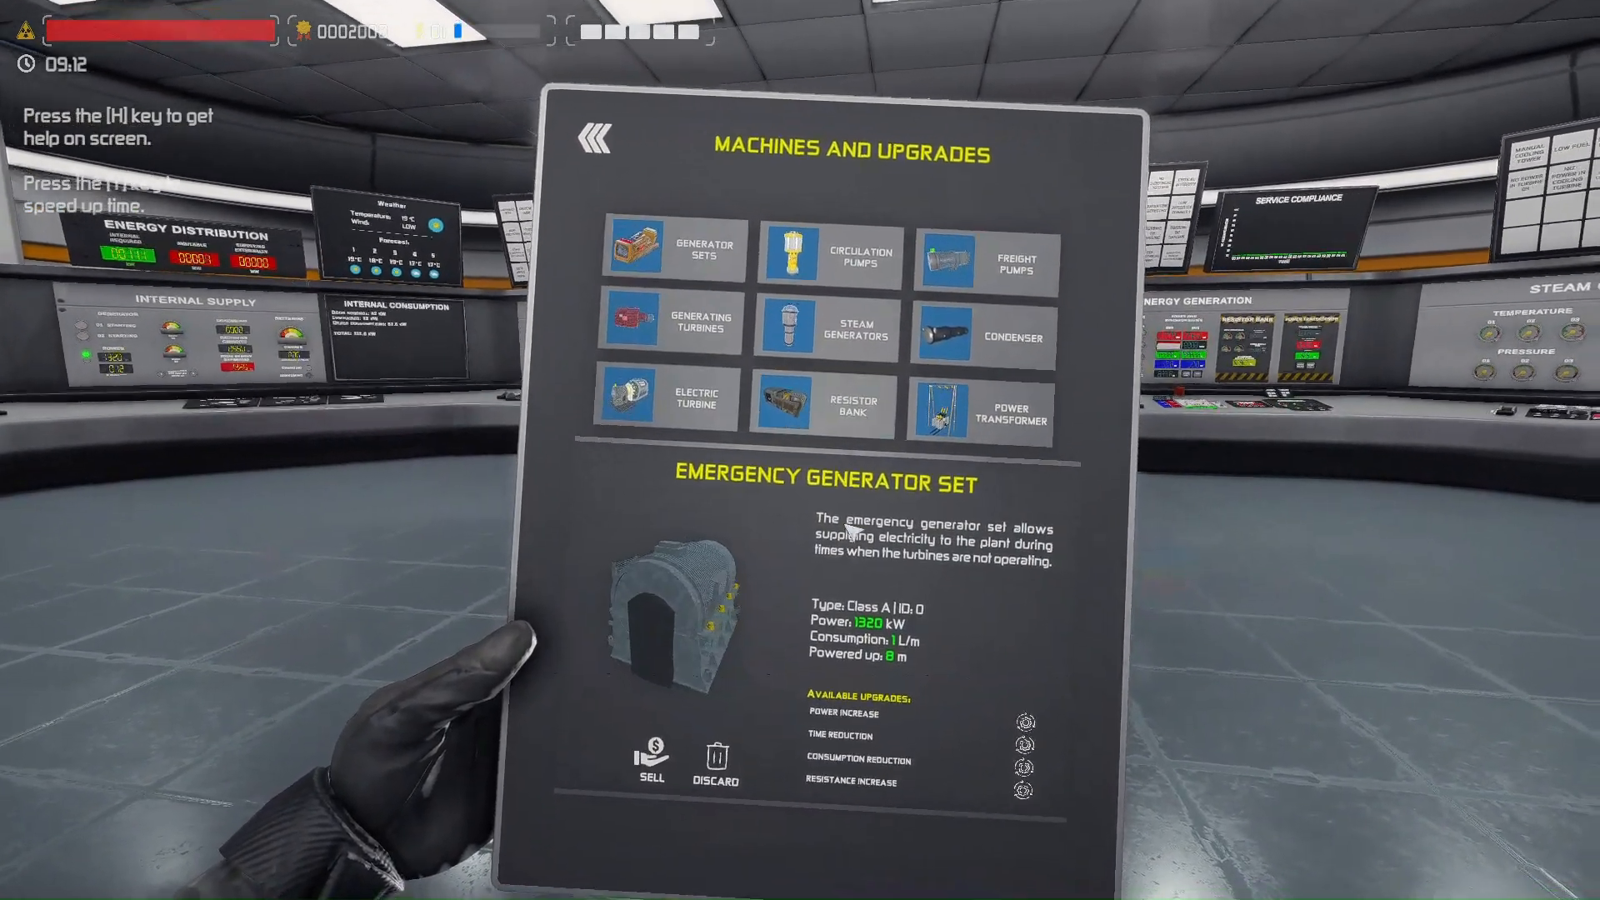
pyautogui.click(1024, 743)
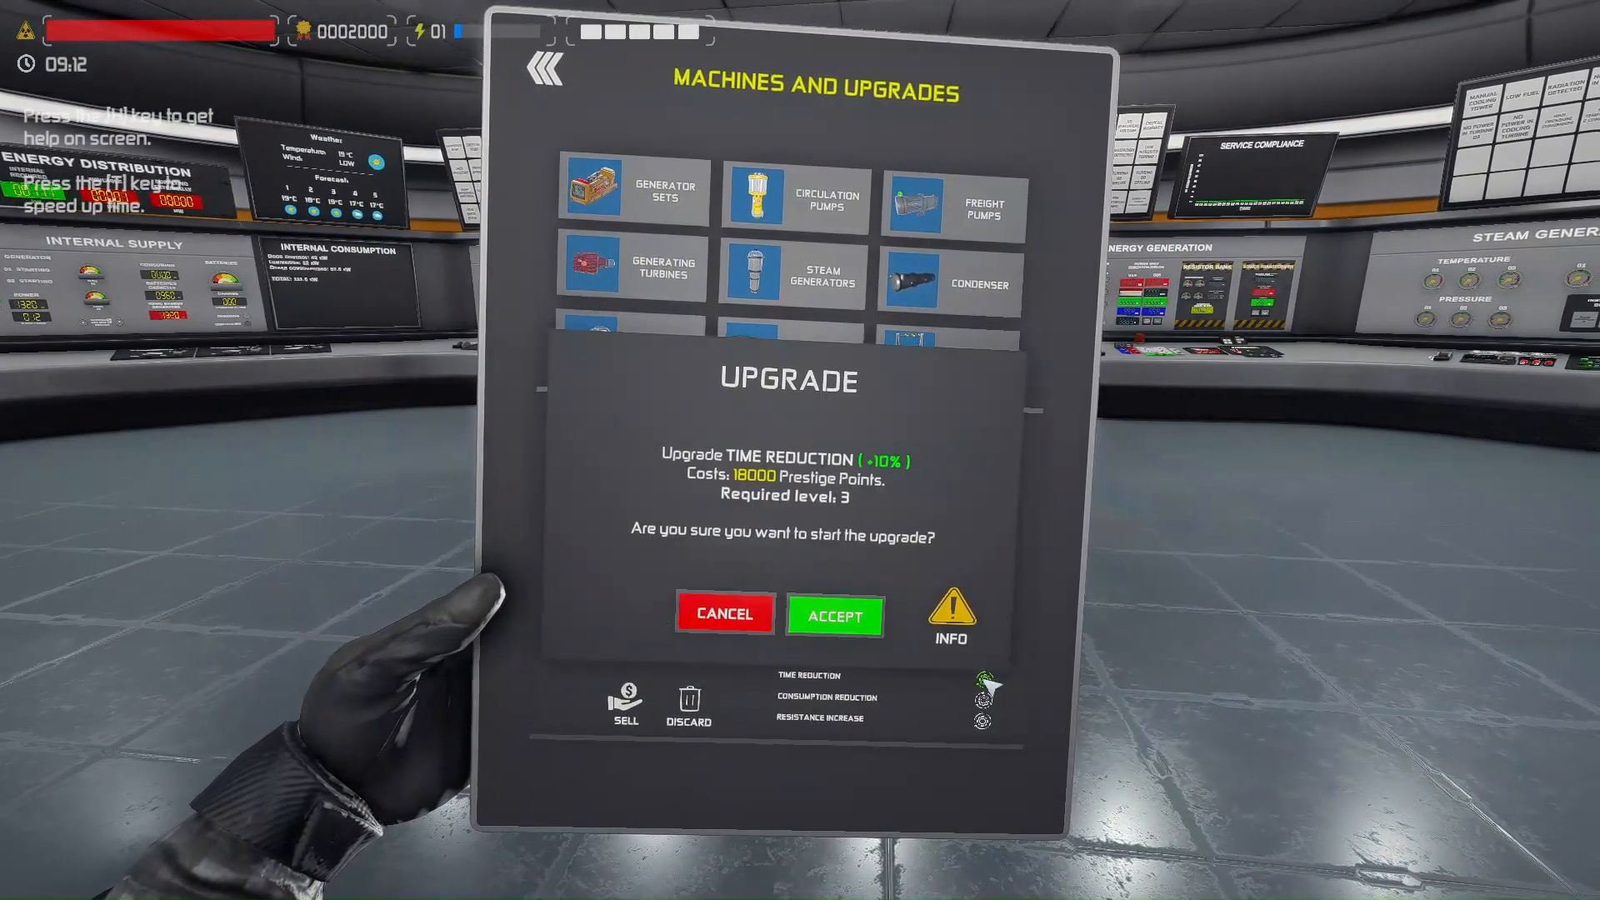
pyautogui.click(725, 615)
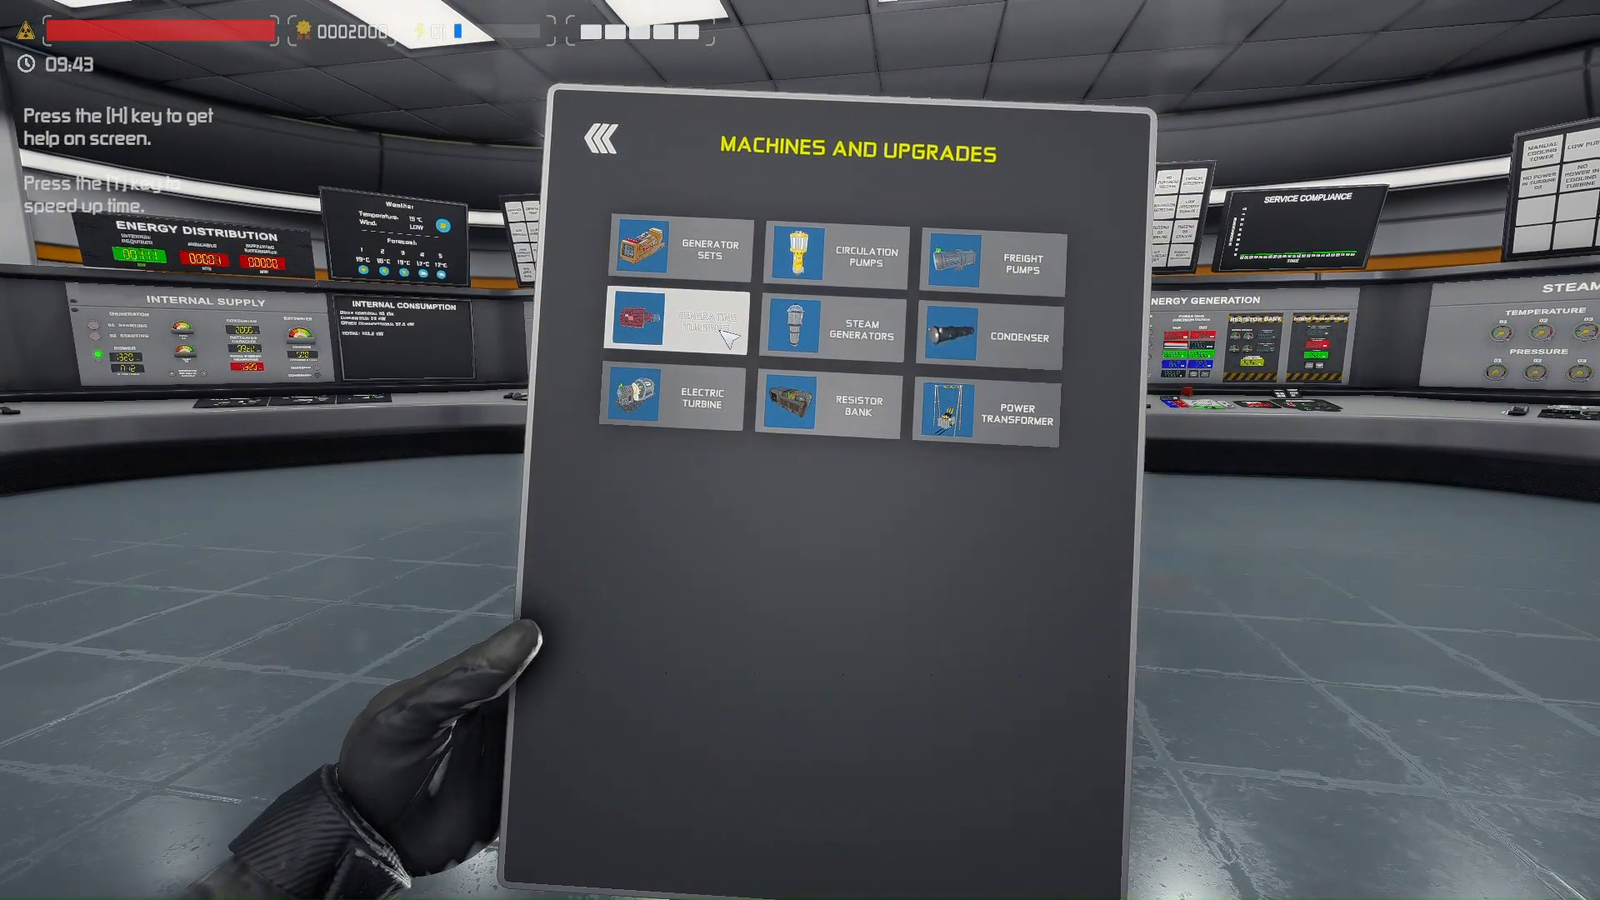
# Compare the generating turbine's power and resistance upgrades with the steam generator's resistance upgrade, cancelling each
pyautogui.click(672, 322)
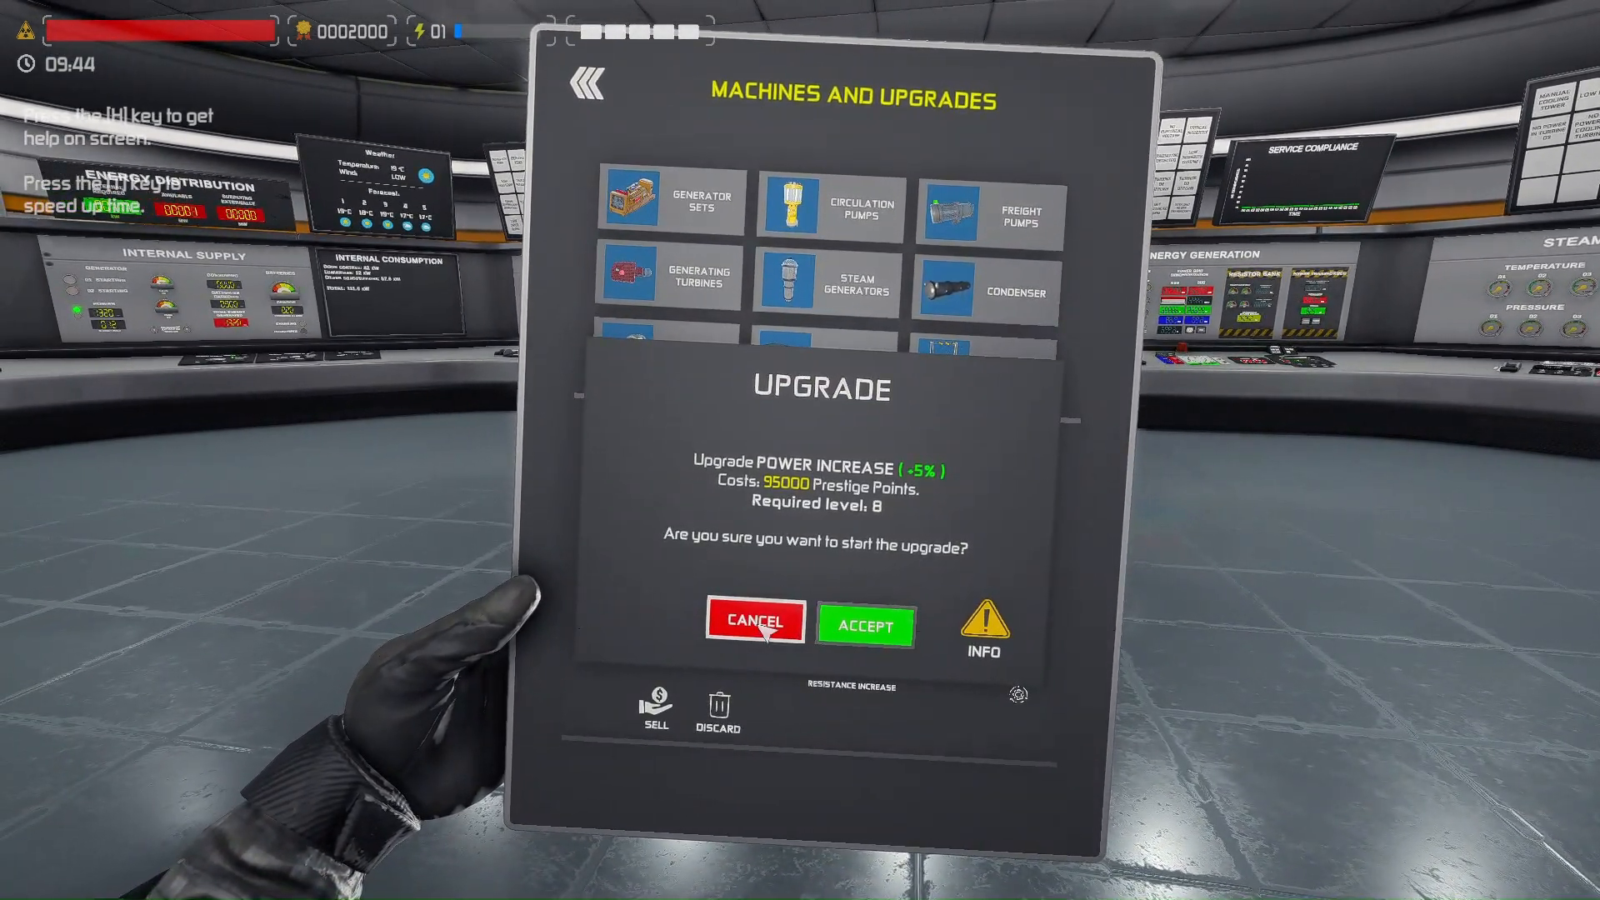
pyautogui.click(754, 622)
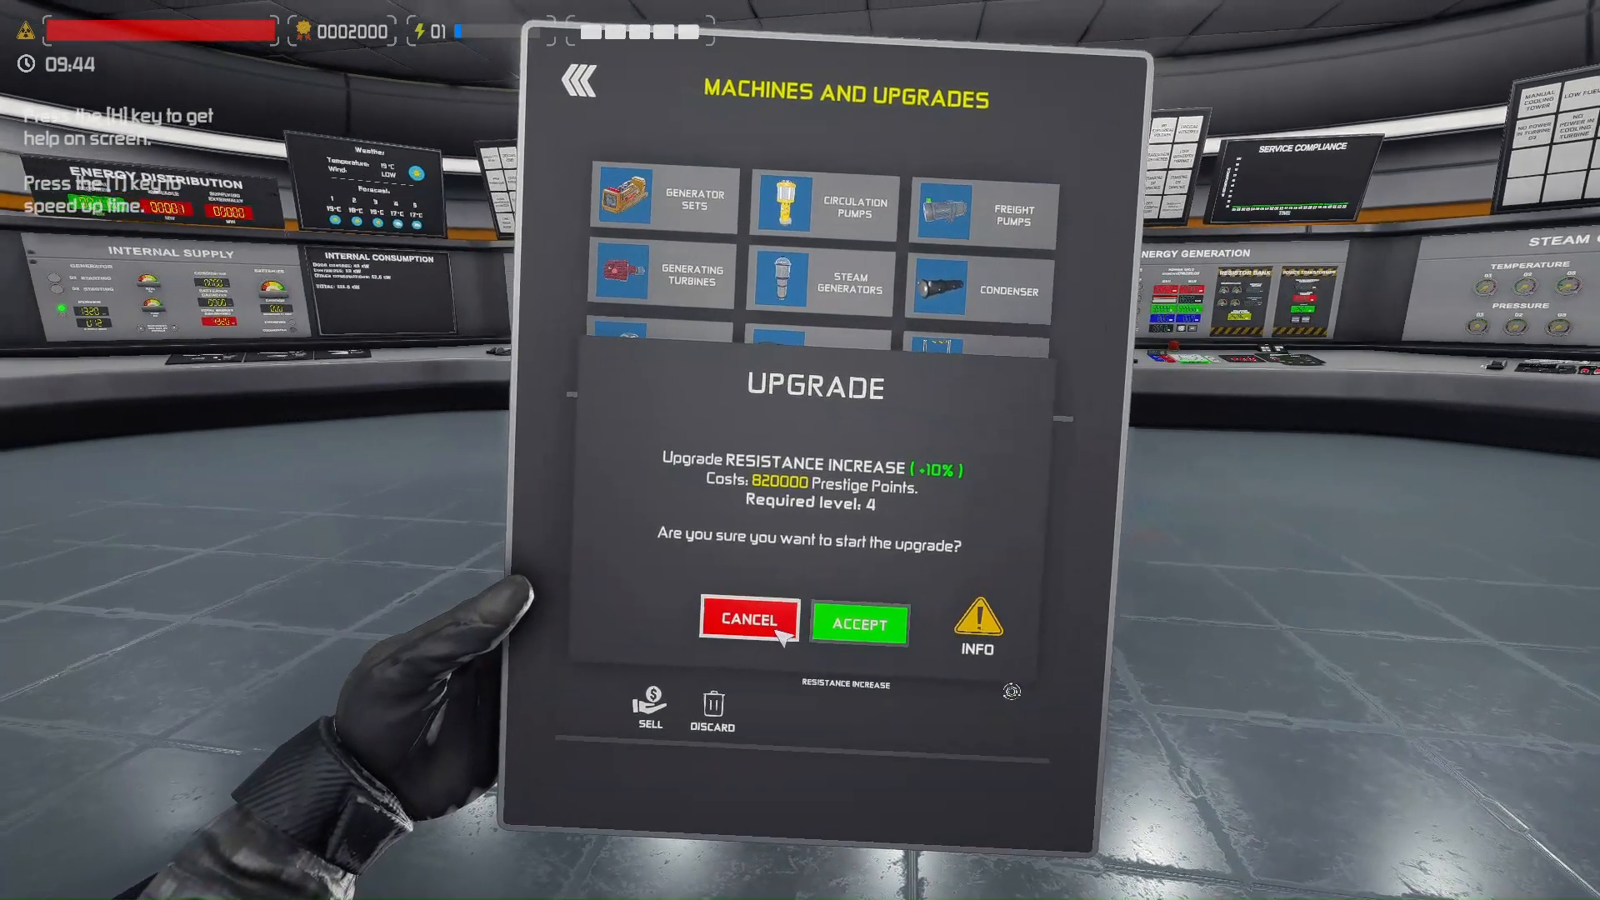
pyautogui.click(748, 621)
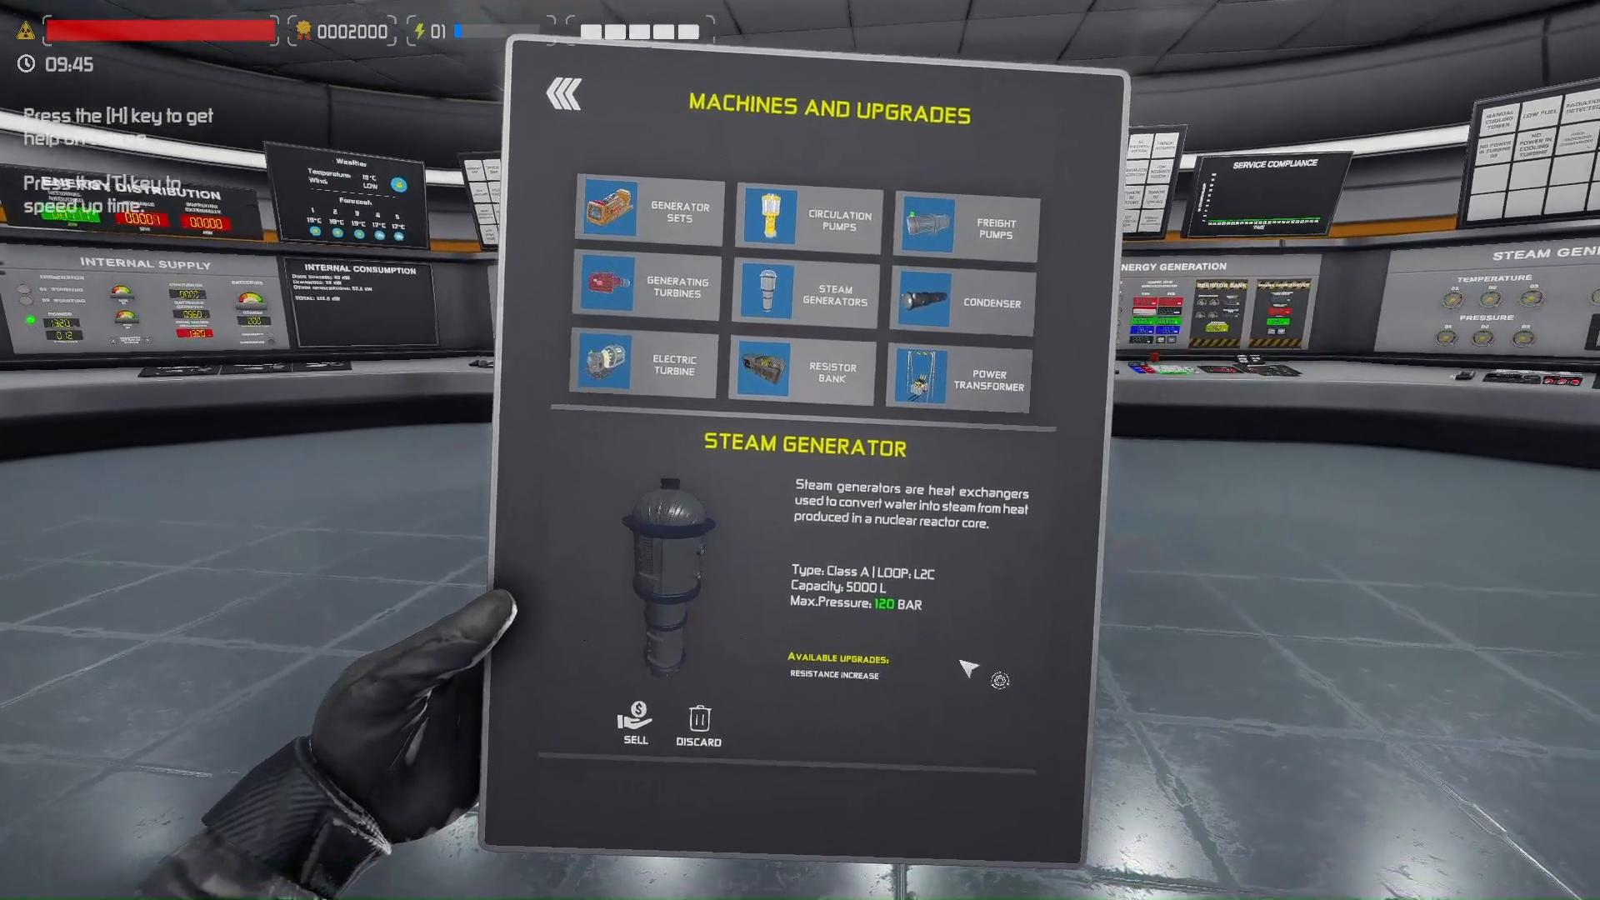
pyautogui.click(833, 674)
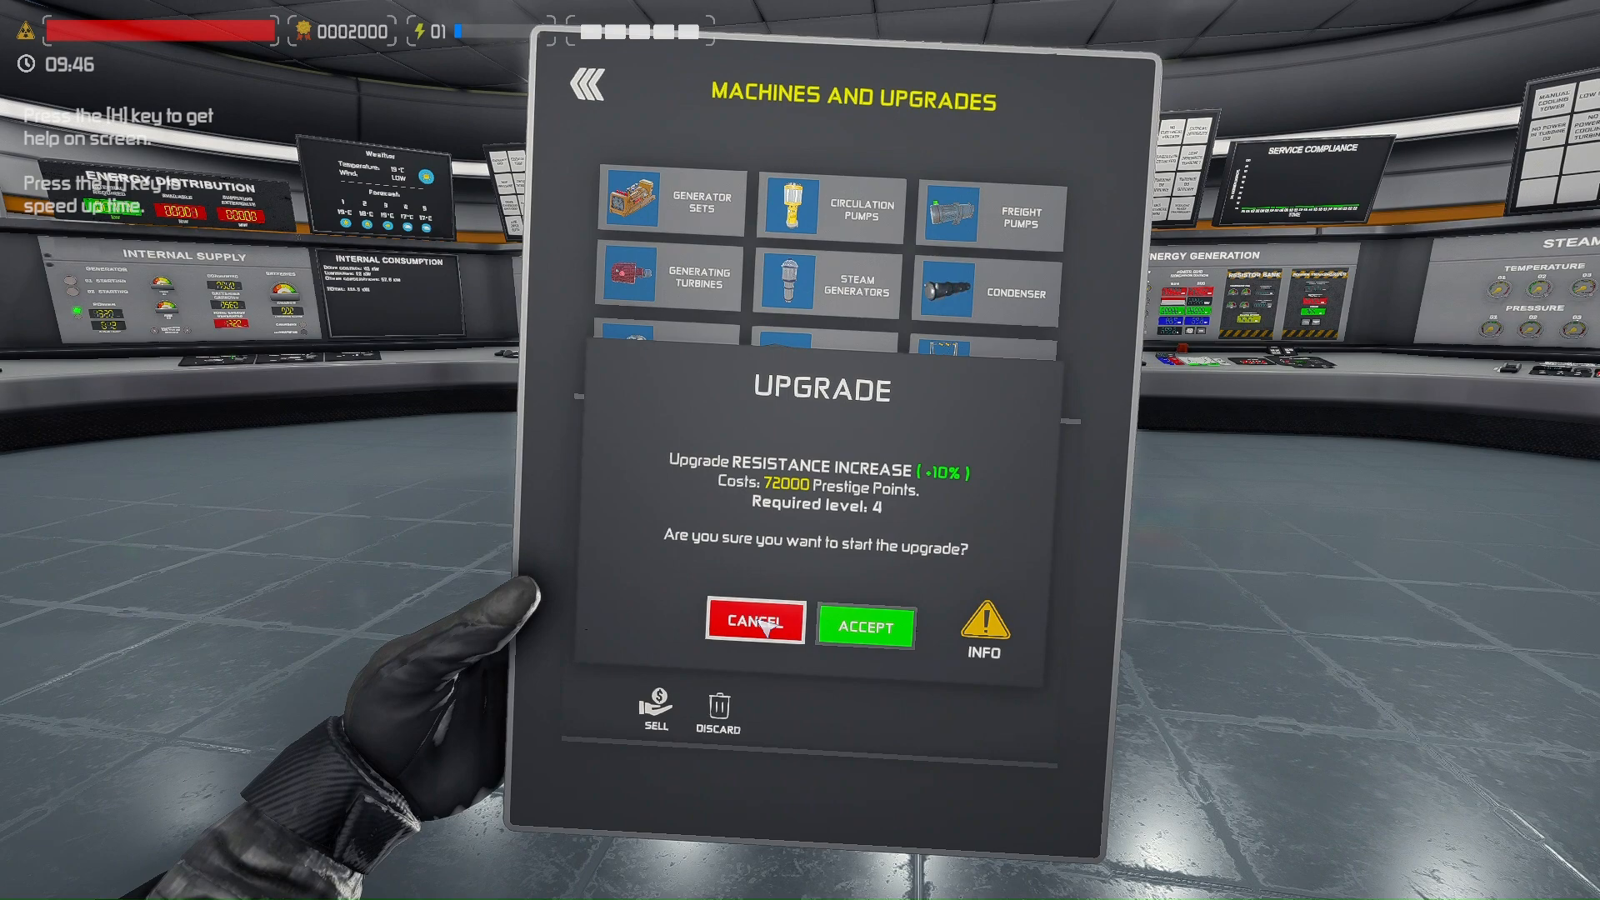
pyautogui.click(754, 624)
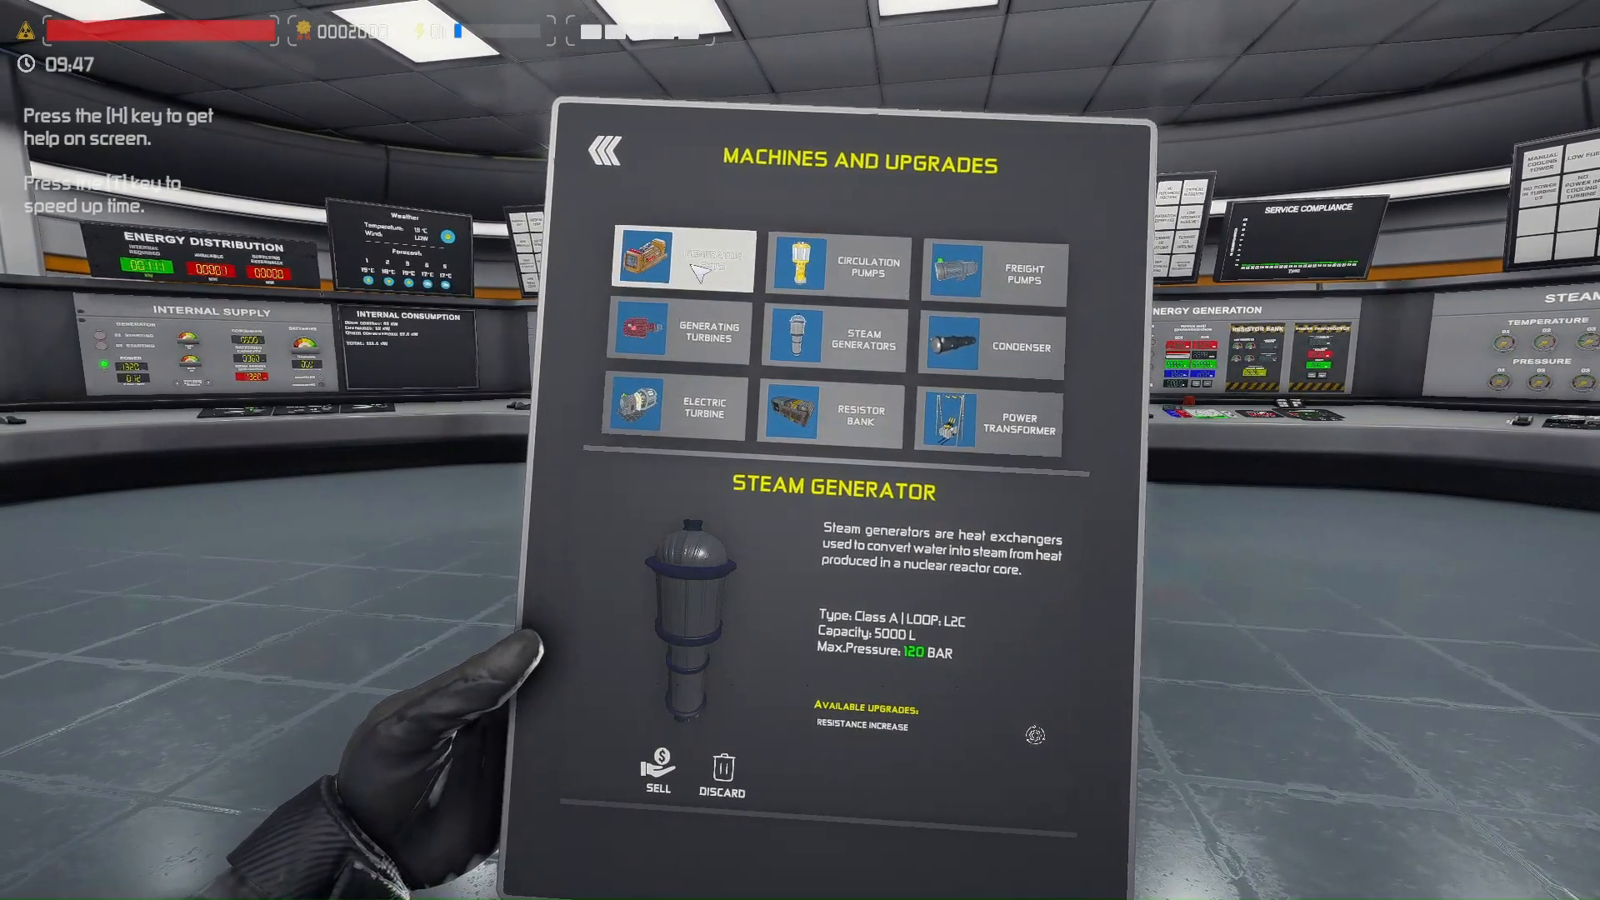
# Revisit generator set, steam generator and turbine pages and check the 650300-point resistance upgrade
pyautogui.click(678, 260)
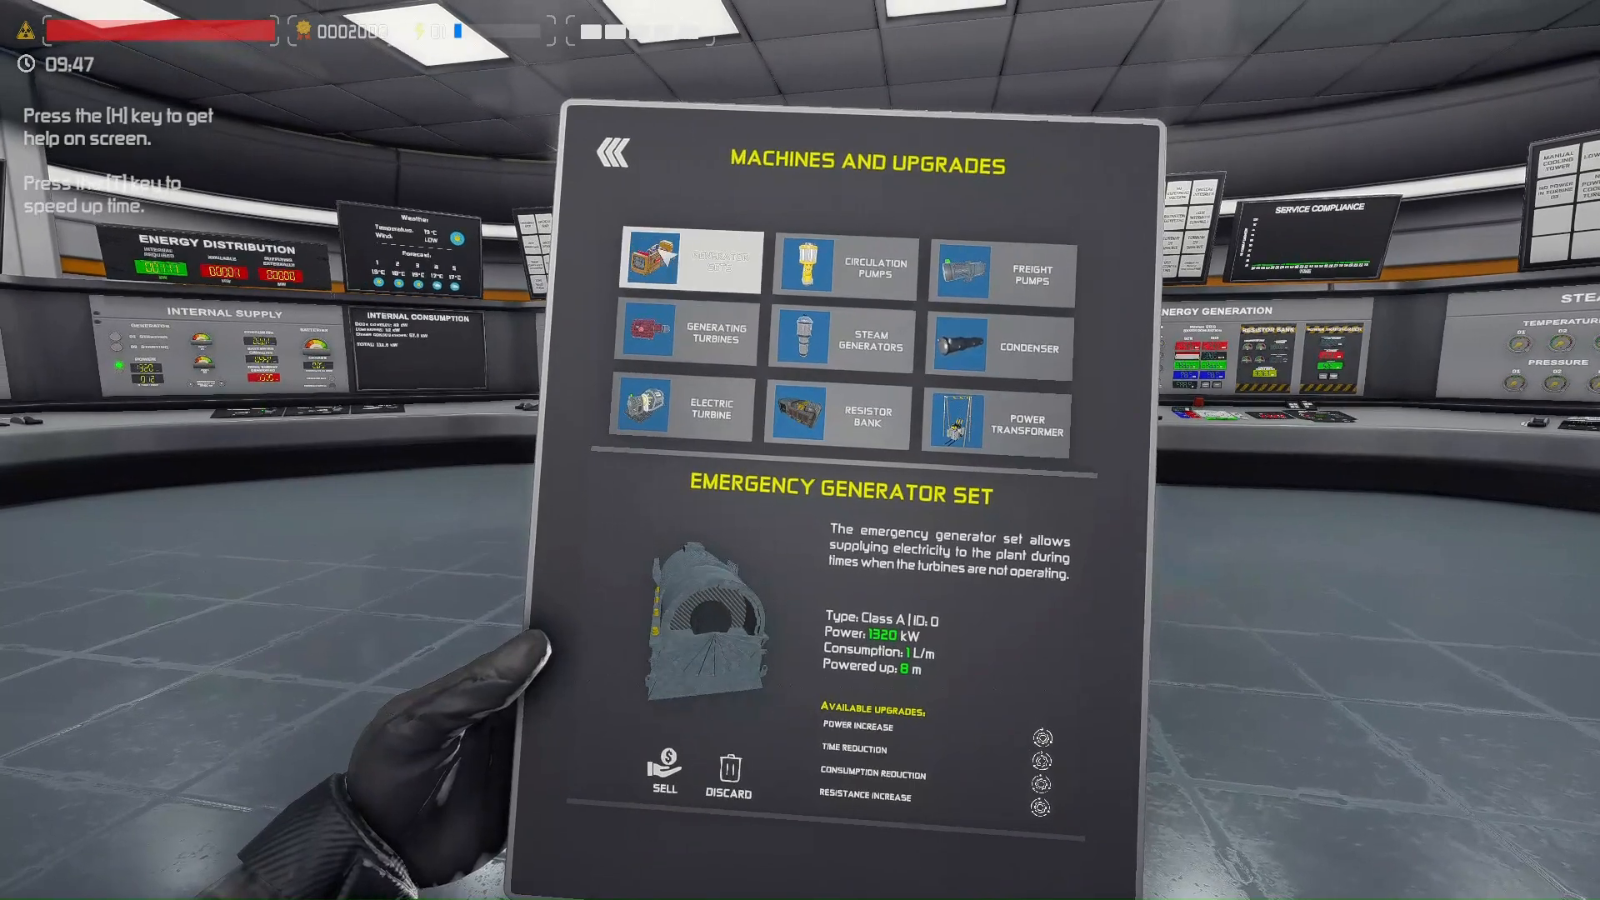
pyautogui.click(841, 337)
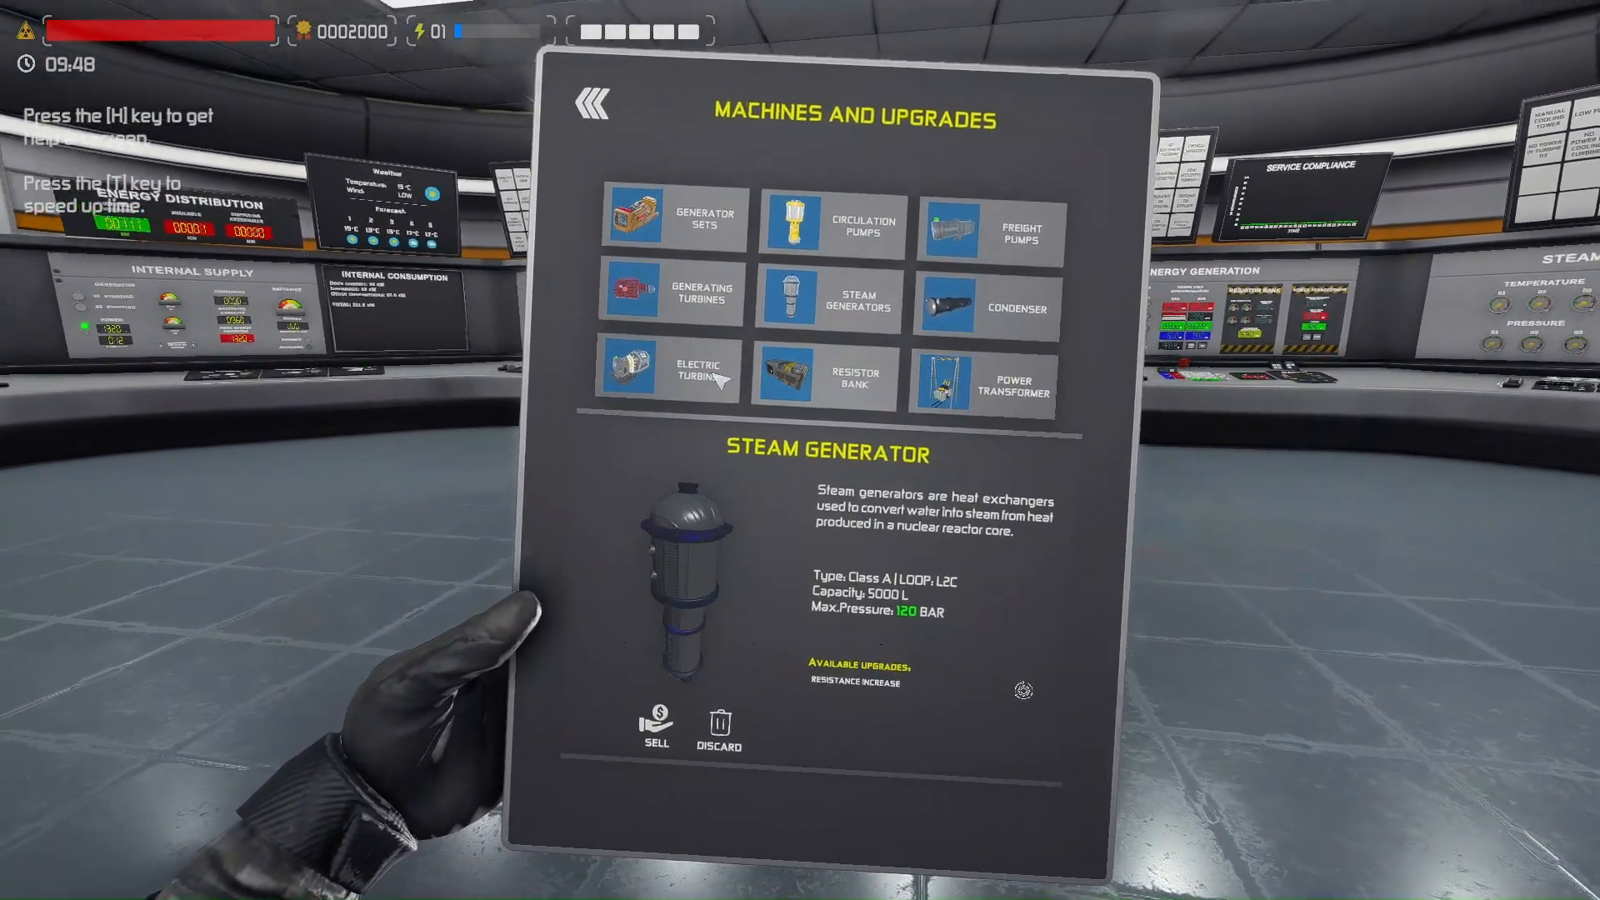
pyautogui.click(672, 293)
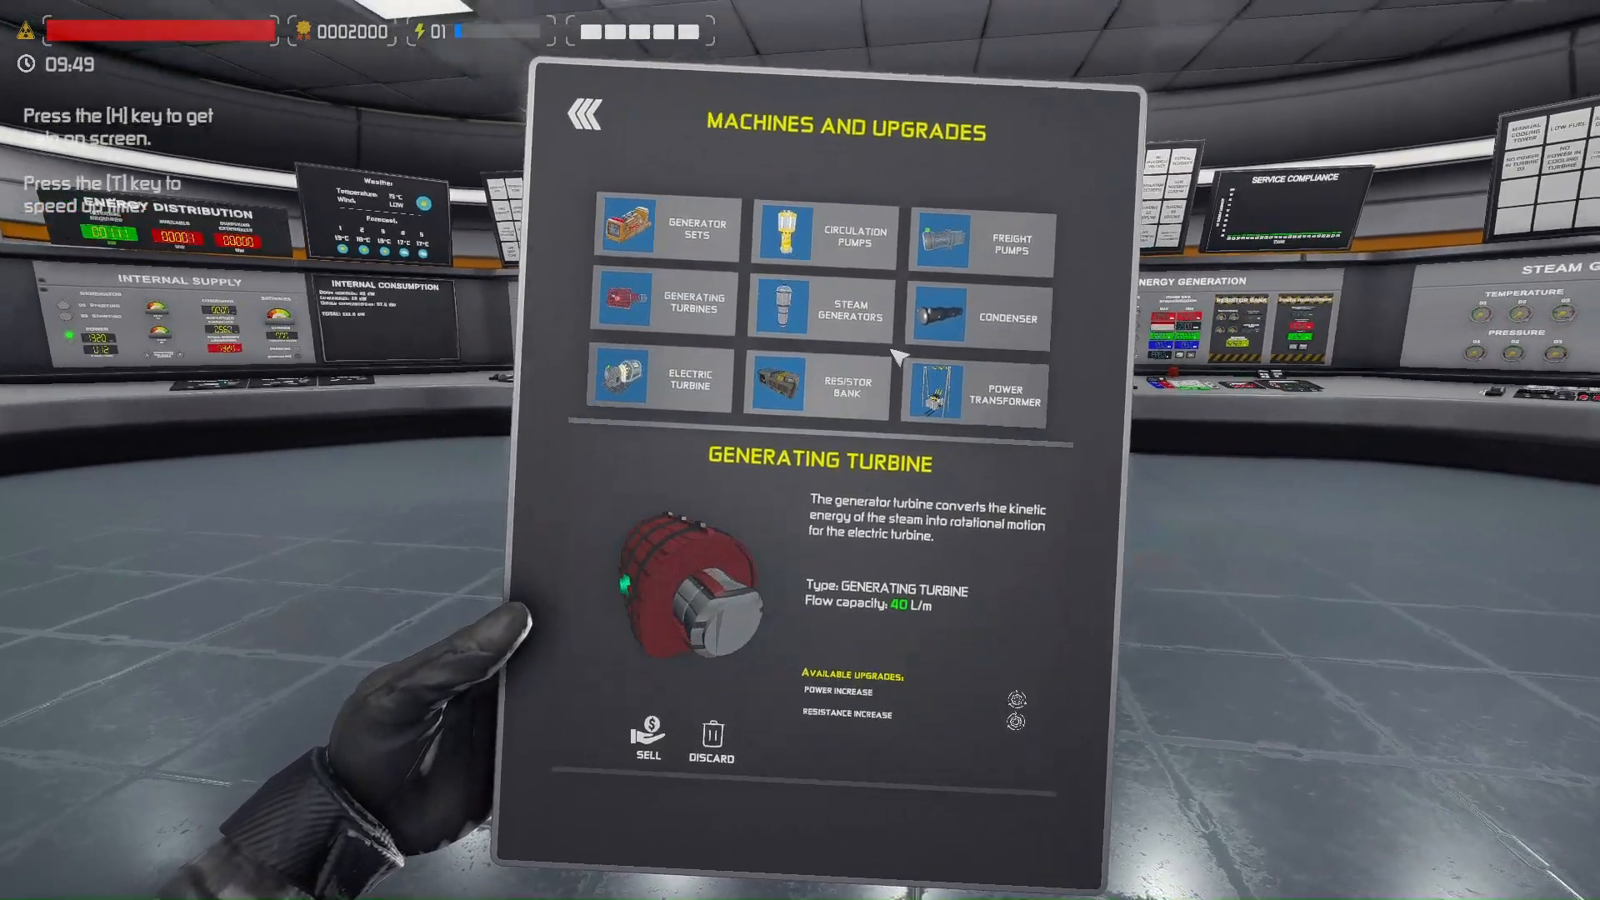
pyautogui.click(1015, 718)
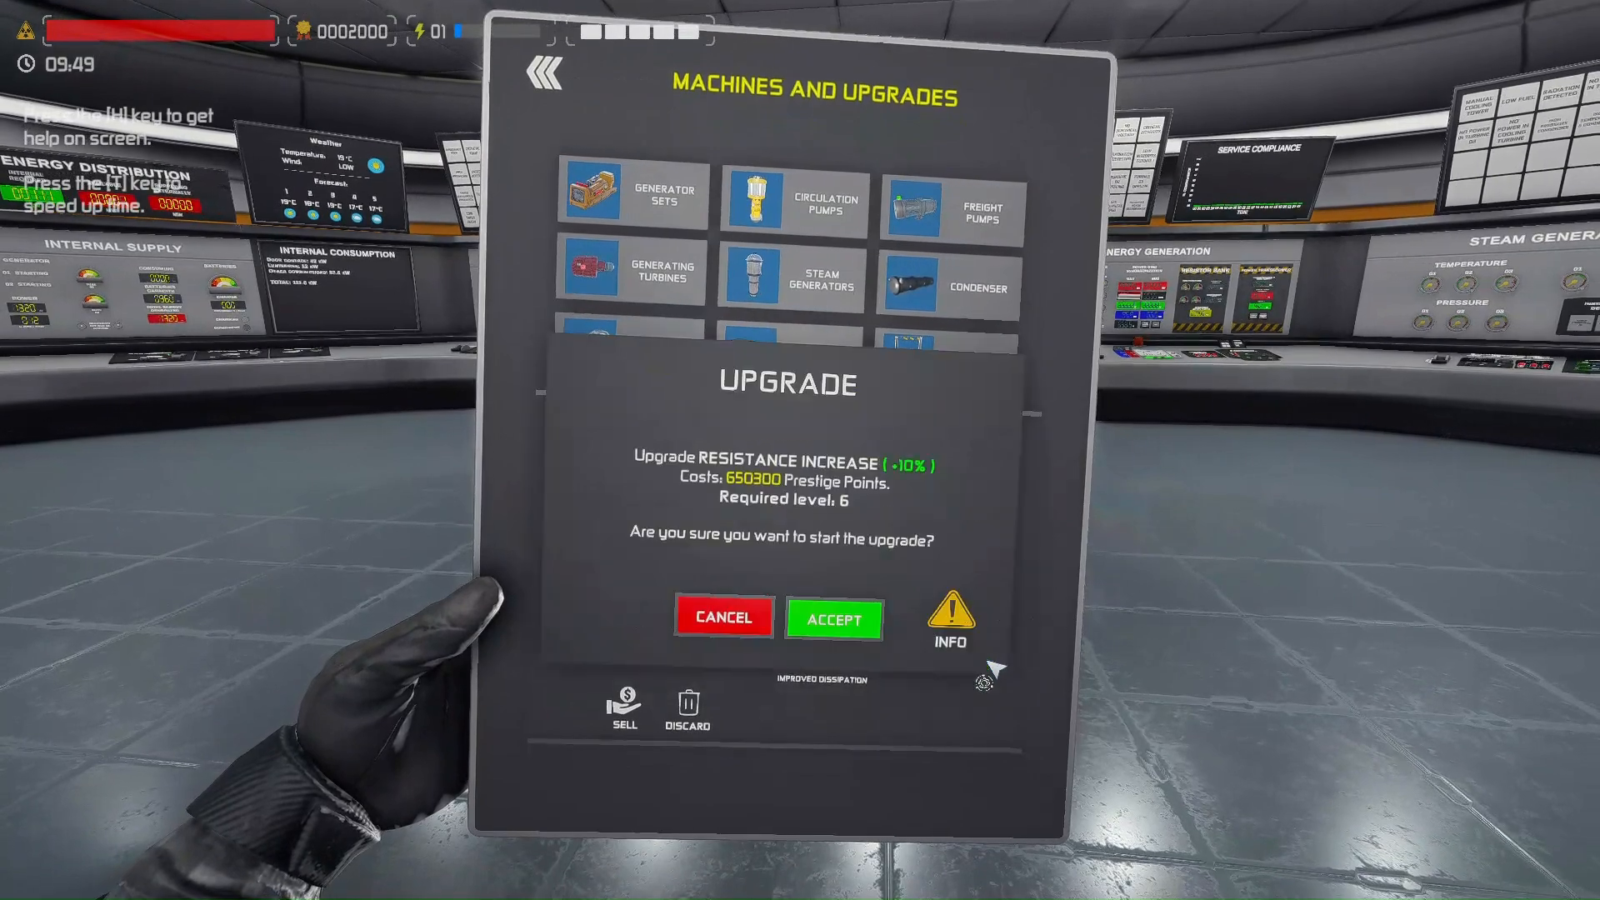
pyautogui.click(722, 618)
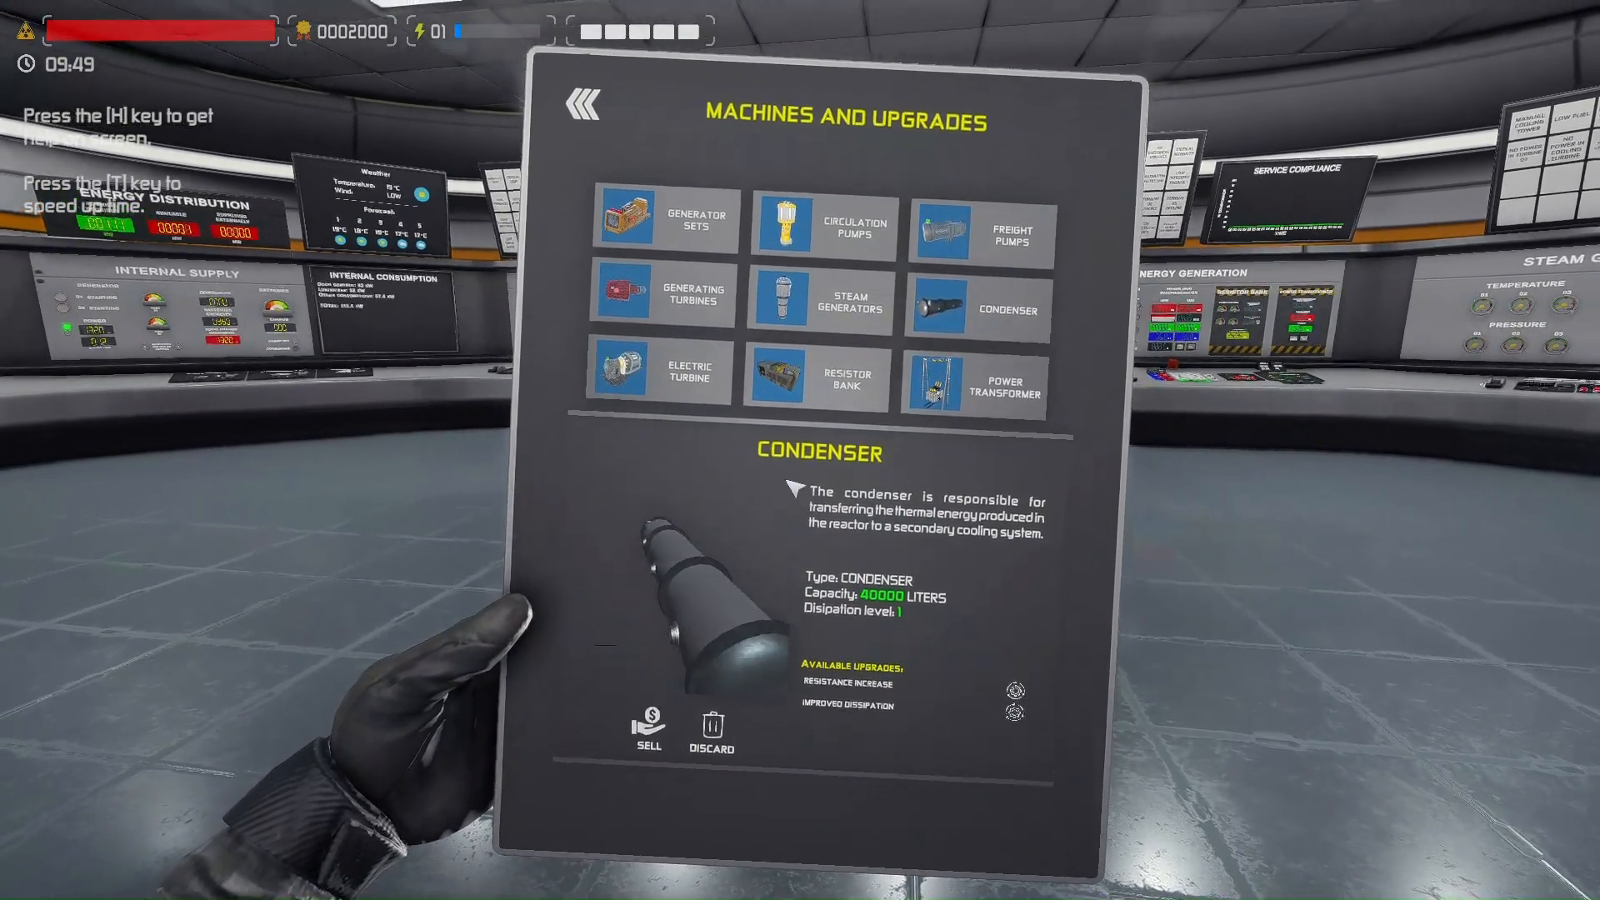